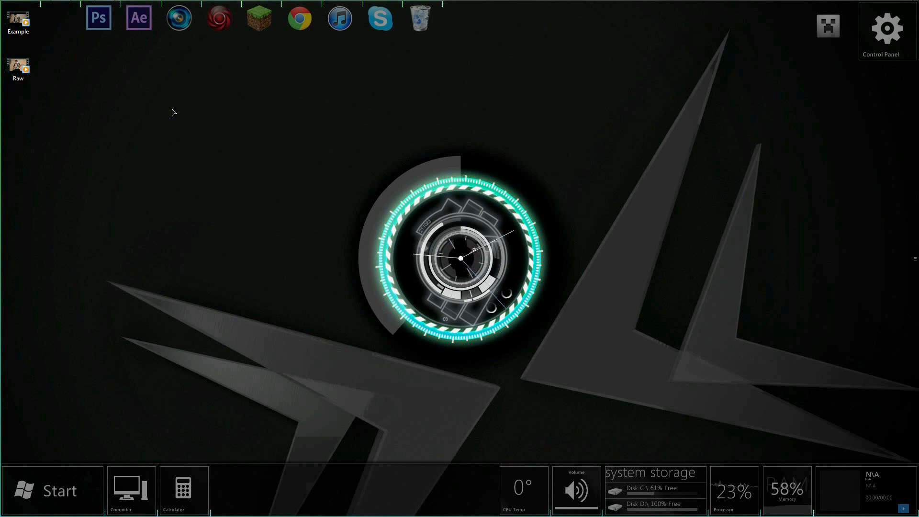
mouse_move(17, 21)
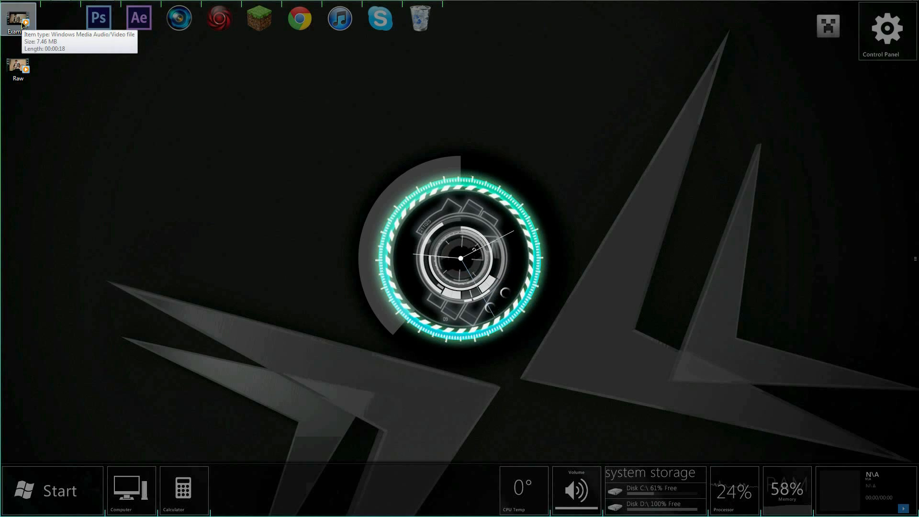
mouse_move(311, 248)
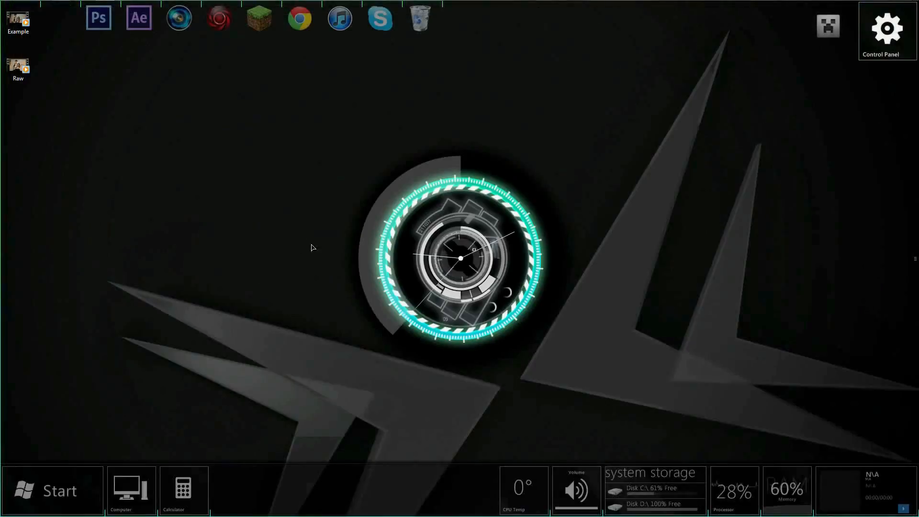
mouse_move(211, 212)
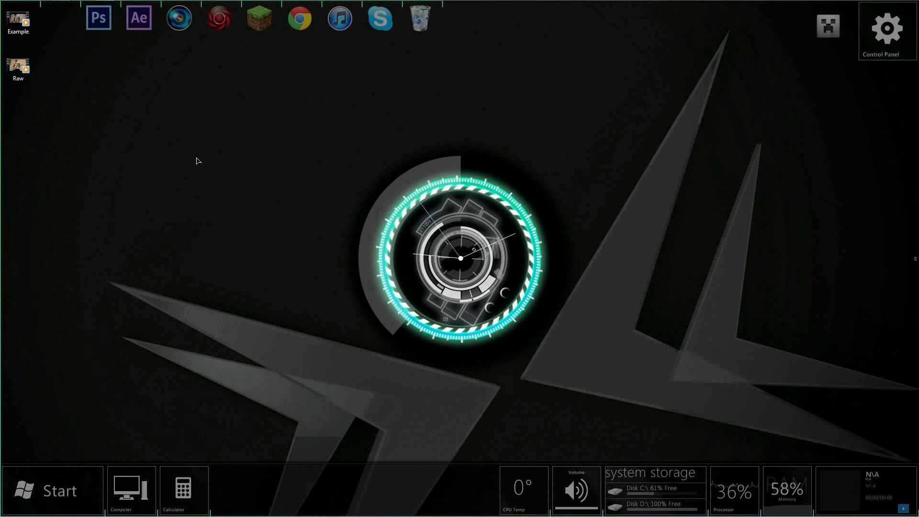
mouse_move(142, 57)
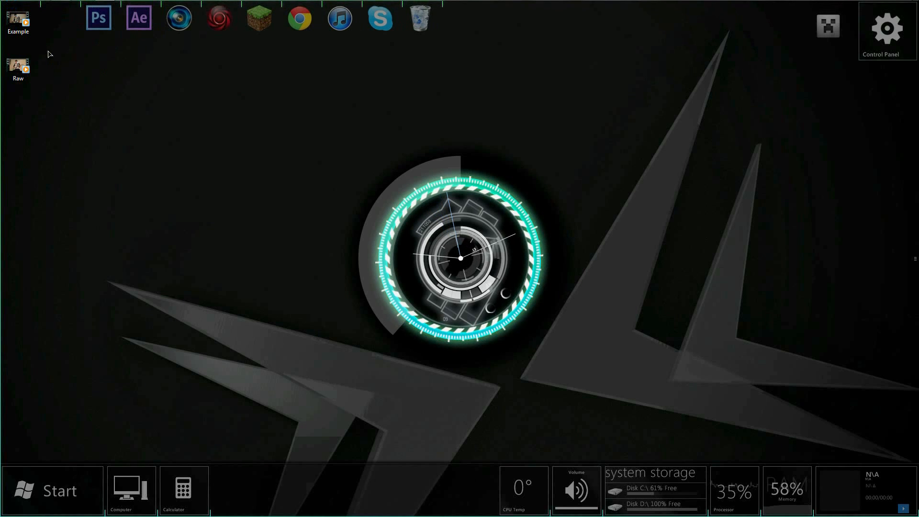
Select the Raw video file on the desktop for import
left_click(18, 65)
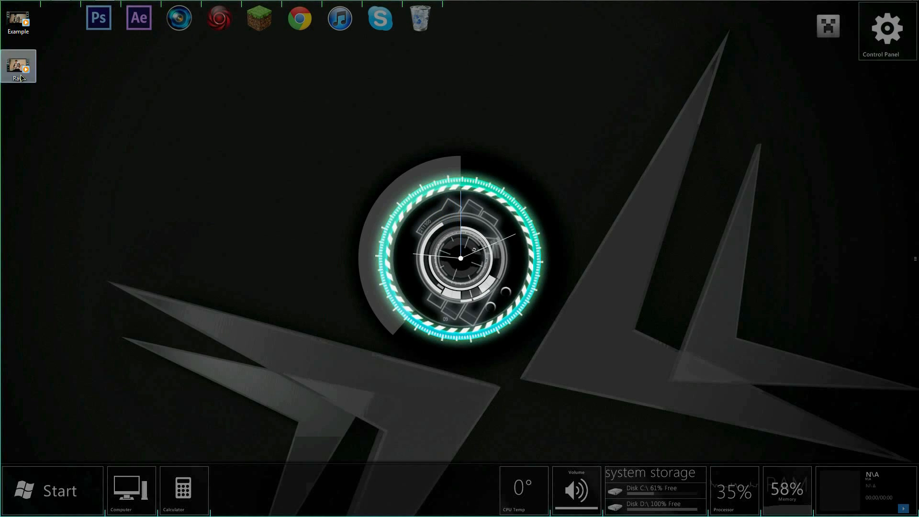
mouse_move(105, 6)
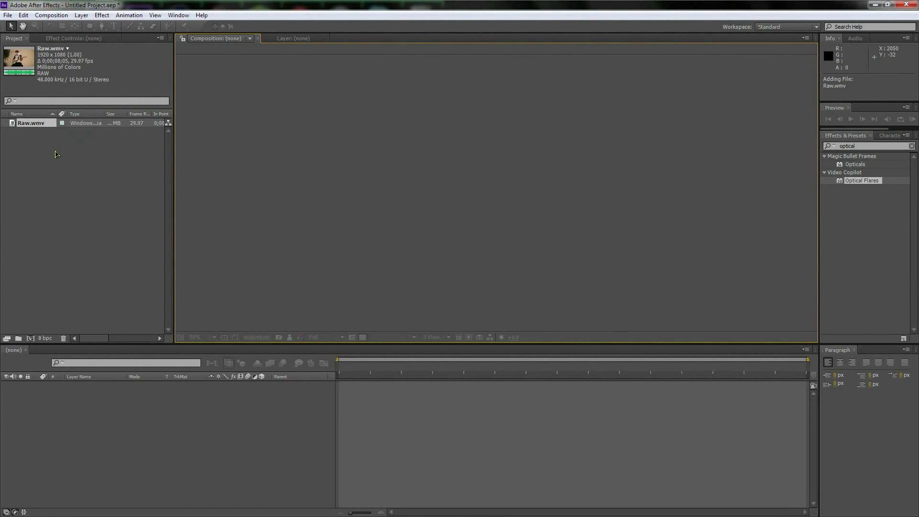
mouse_move(26, 151)
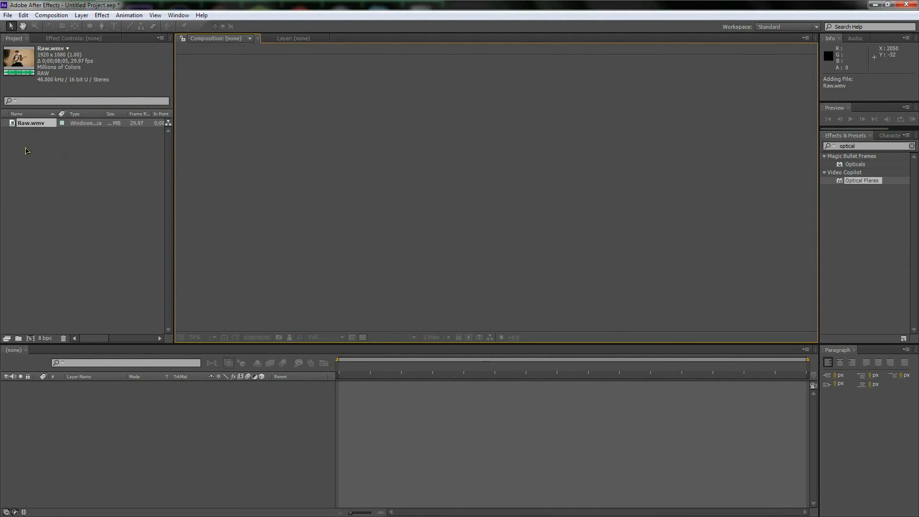
mouse_move(121, 171)
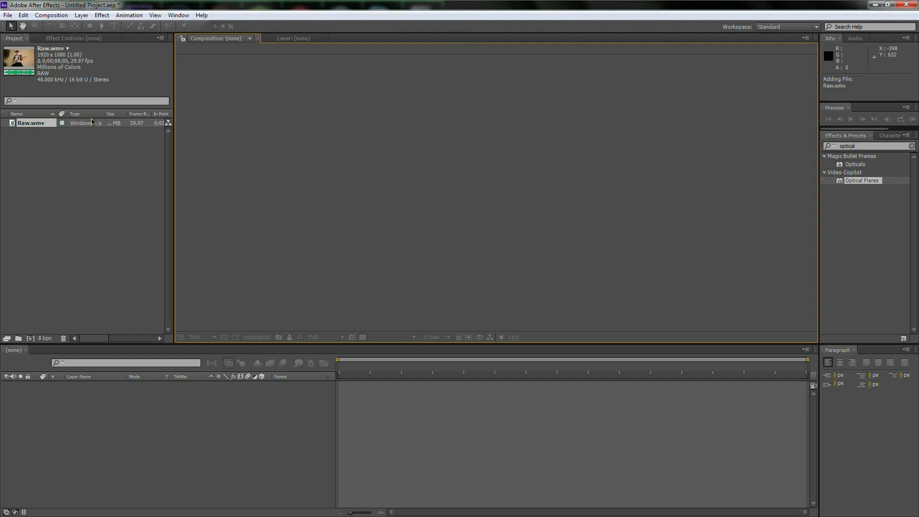
mouse_move(80, 136)
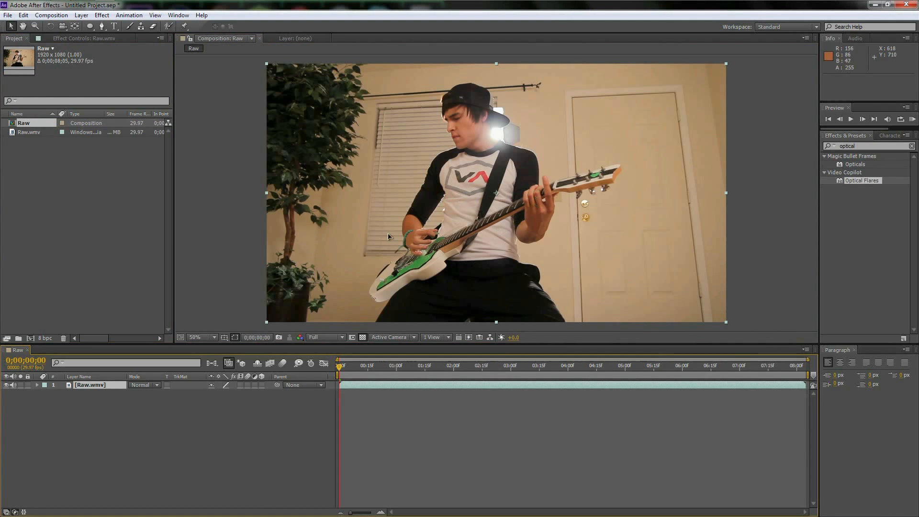
mouse_move(535, 248)
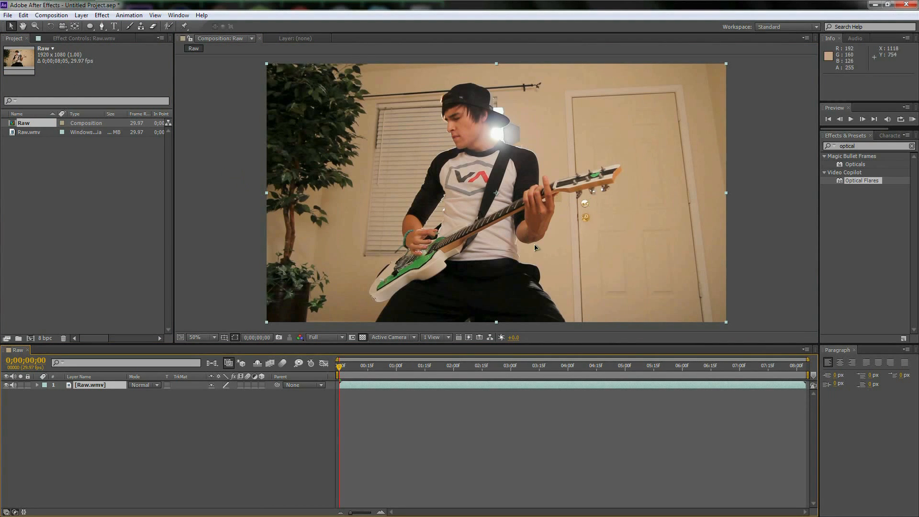
mouse_move(652, 239)
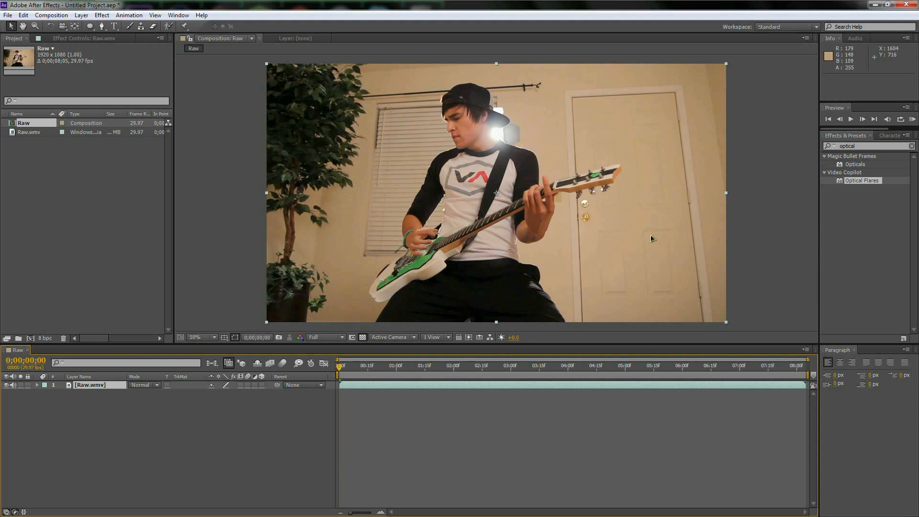
mouse_move(484, 167)
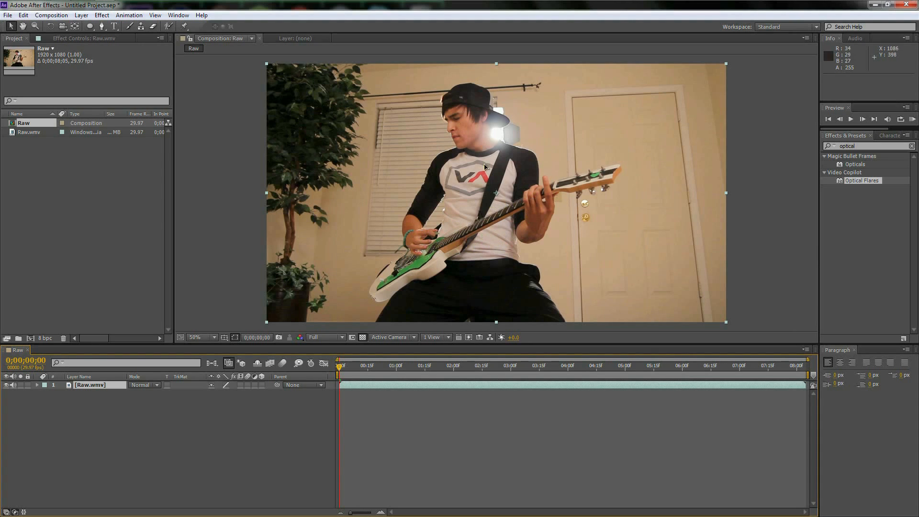
mouse_move(437, 268)
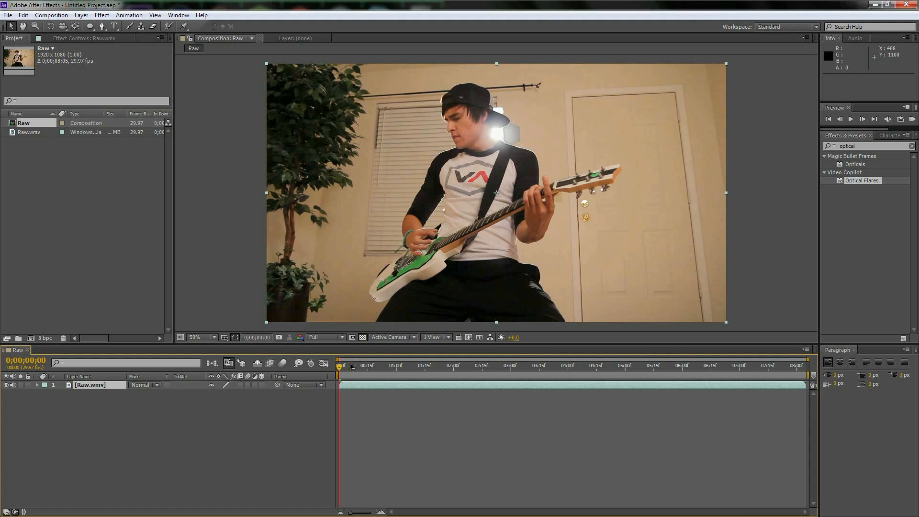
mouse_move(583, 262)
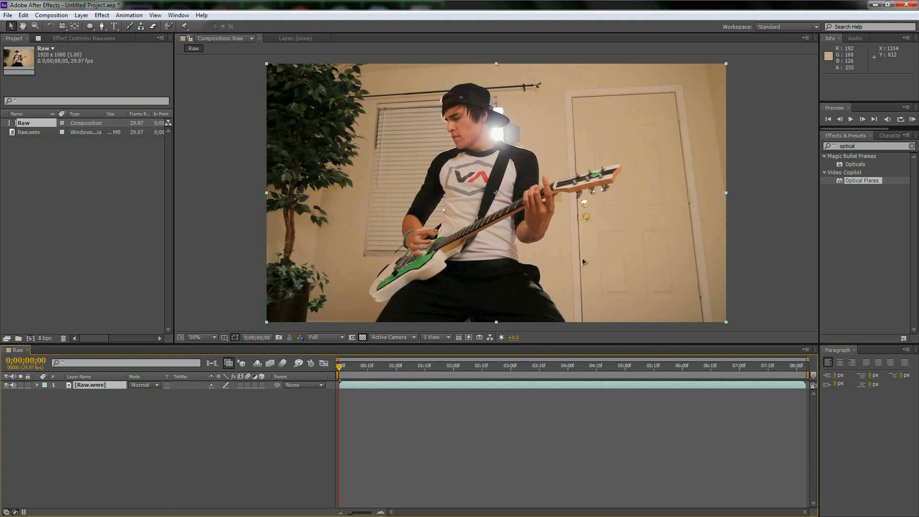
mouse_move(403, 225)
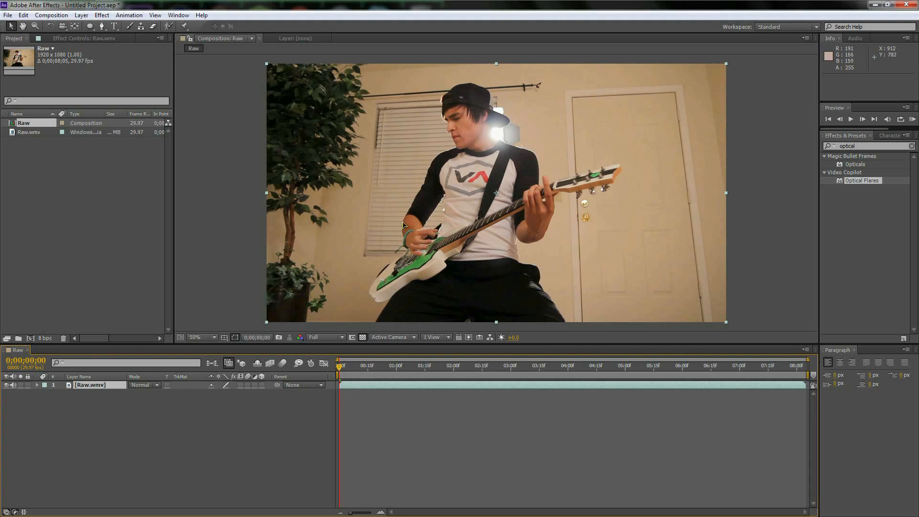
mouse_move(512, 268)
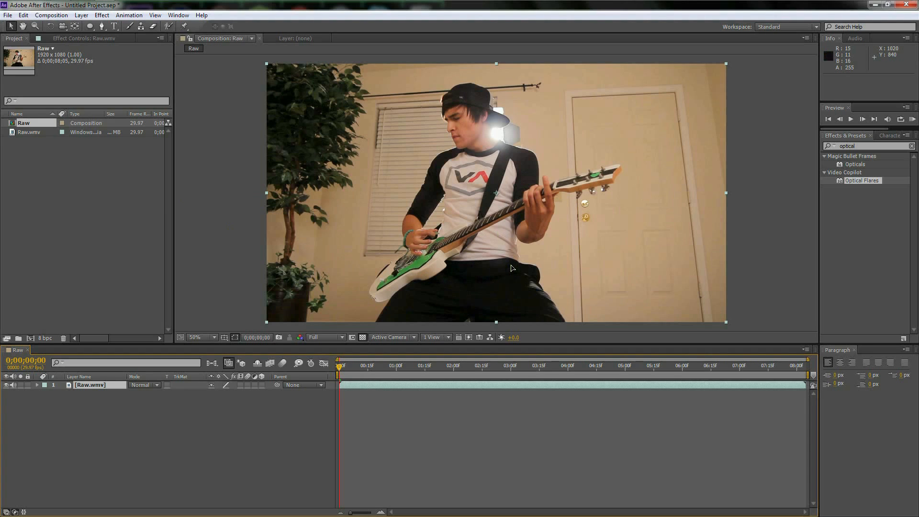
mouse_move(486, 256)
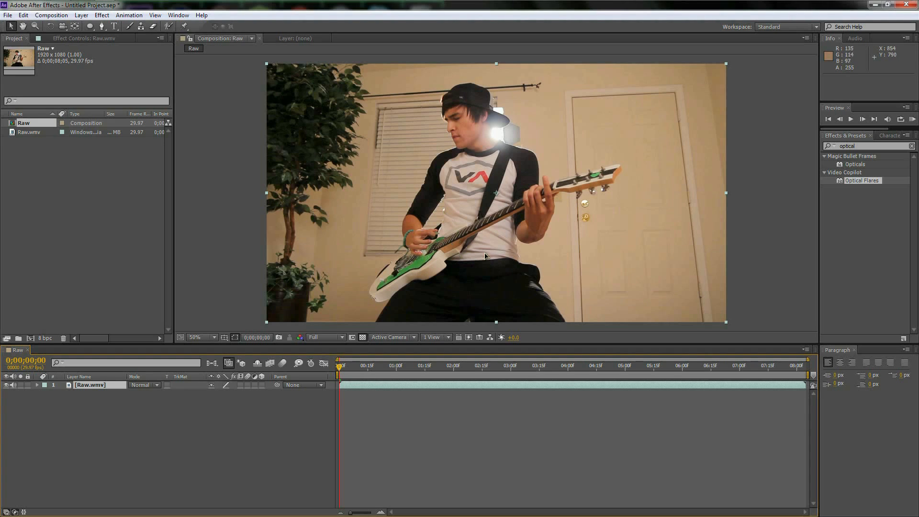
mouse_move(693, 188)
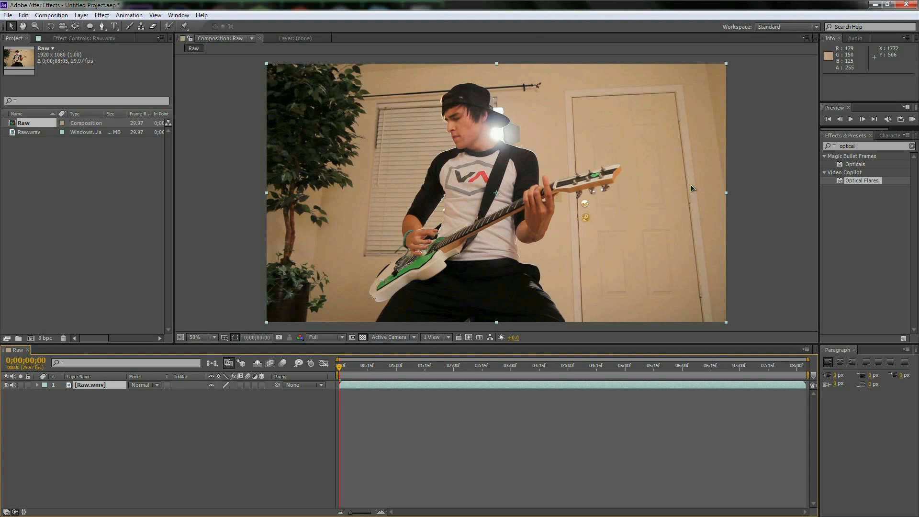
mouse_move(722, 231)
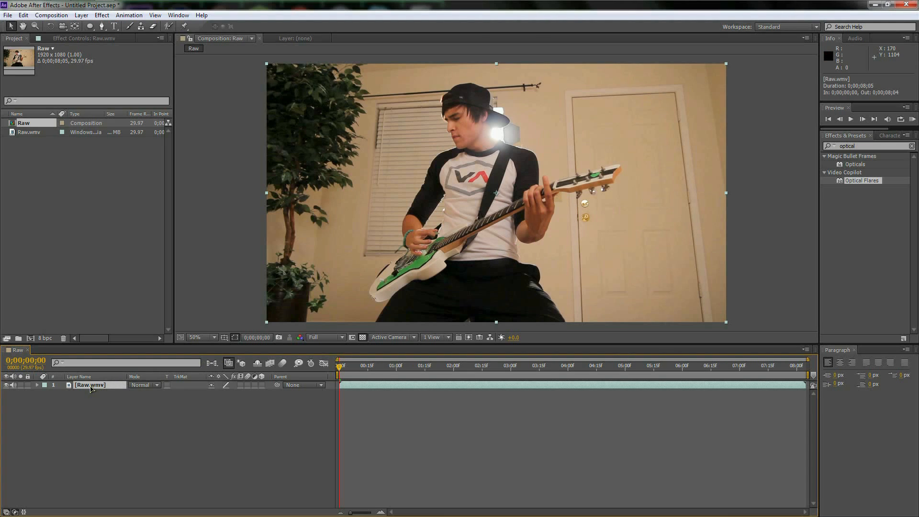
Rename the footage layer to E-Square and search effects for 'opti'
double_click(91, 385)
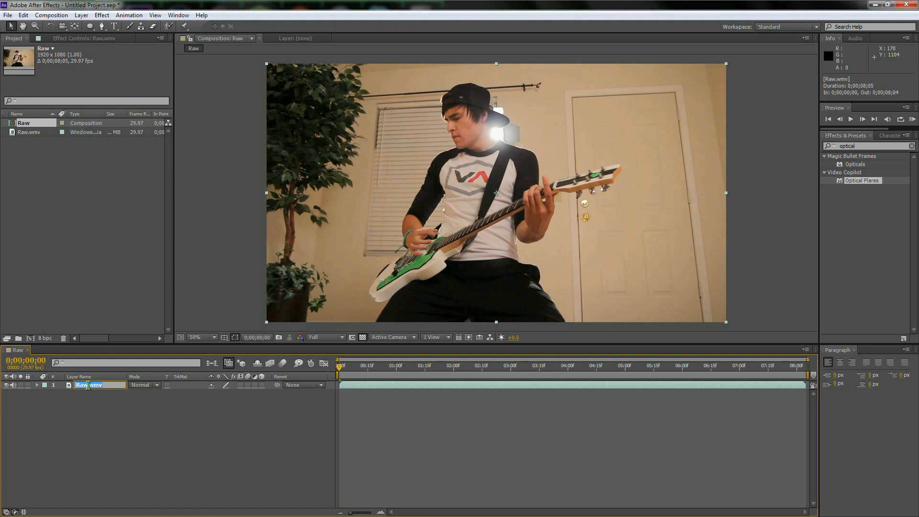
type("E-Square")
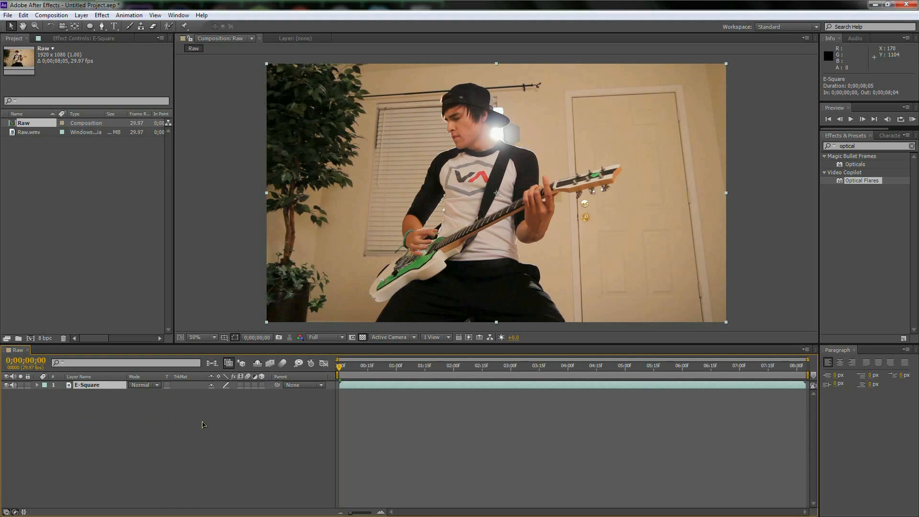
triple_click(868, 146)
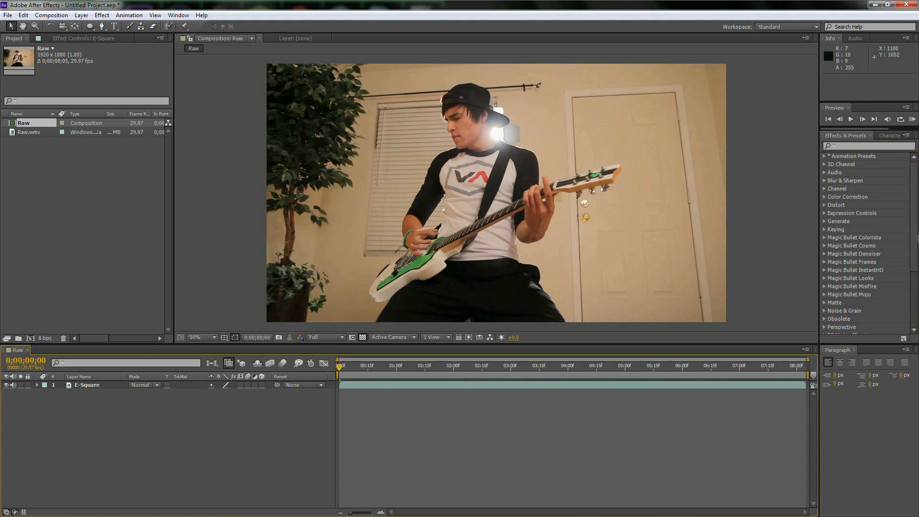
left_click(891, 135)
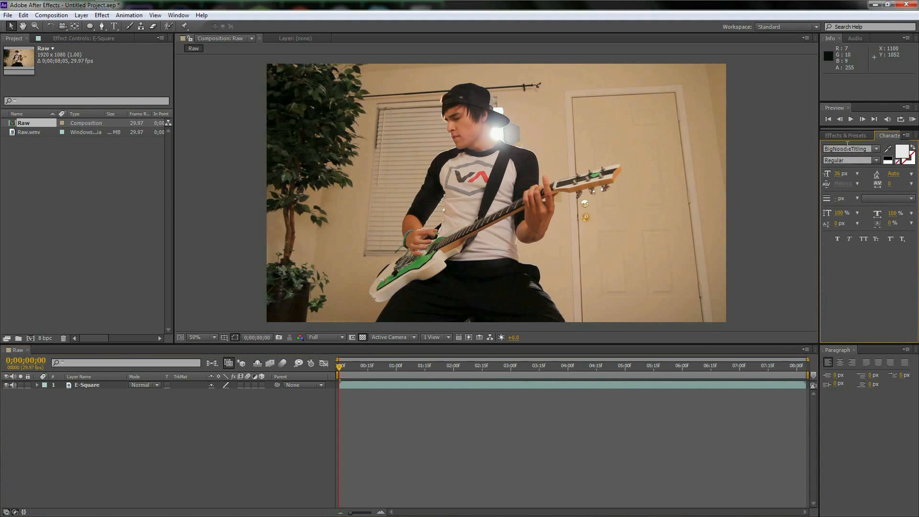
left_click(844, 136)
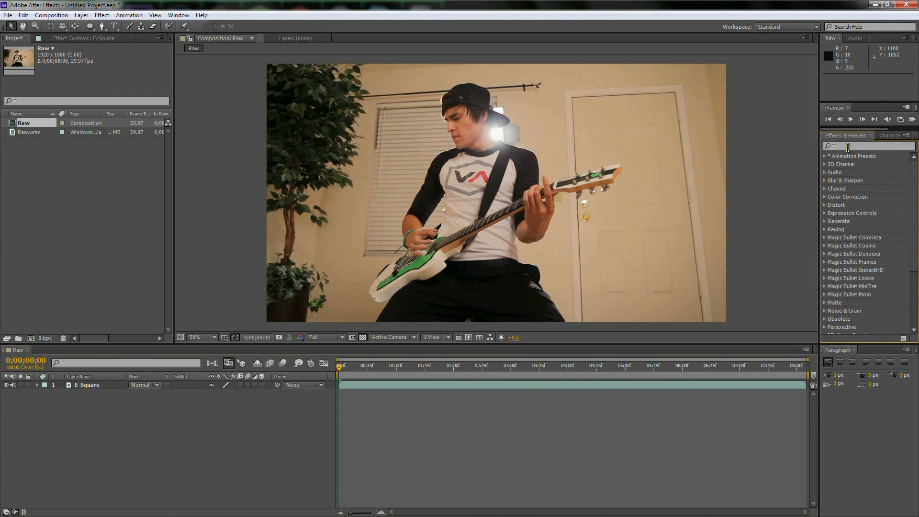
type("optical")
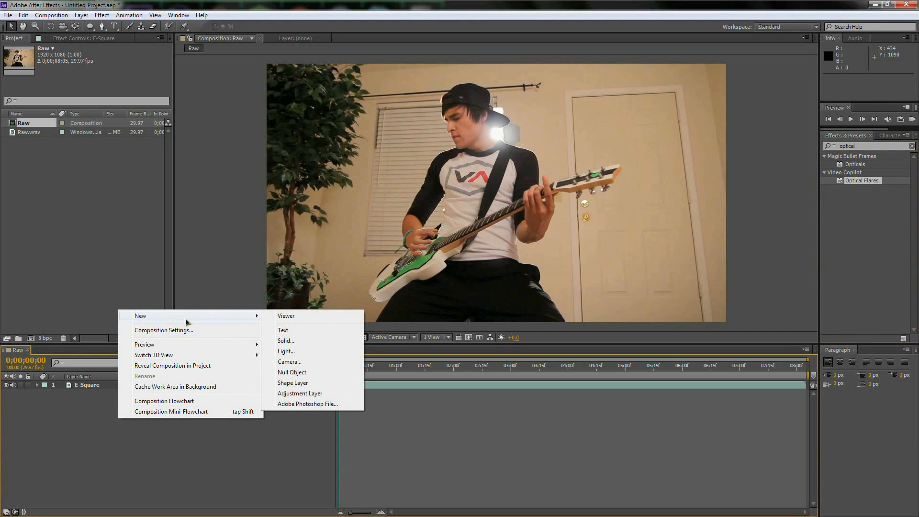
Create a full-size black solid named Flare and apply Optical Flares to it
left_click(285, 341)
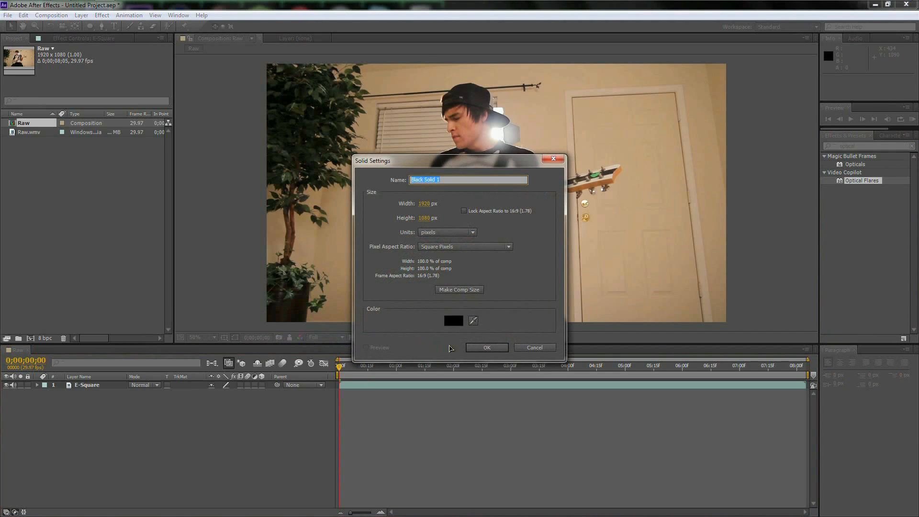
left_click(486, 348)
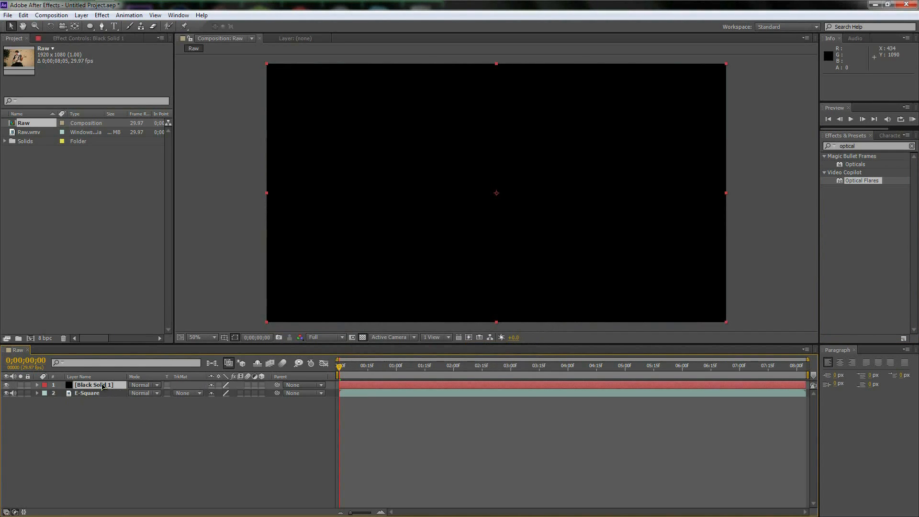
double_click(92, 384)
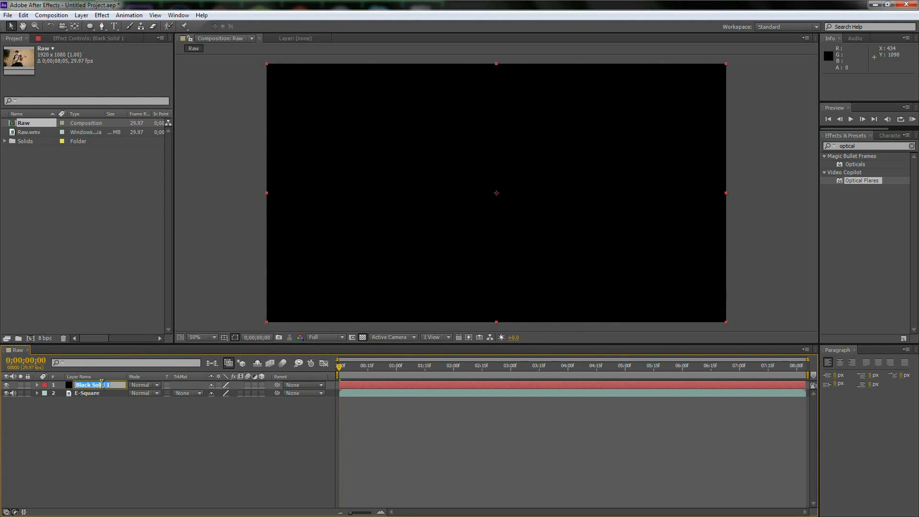
type("Flare")
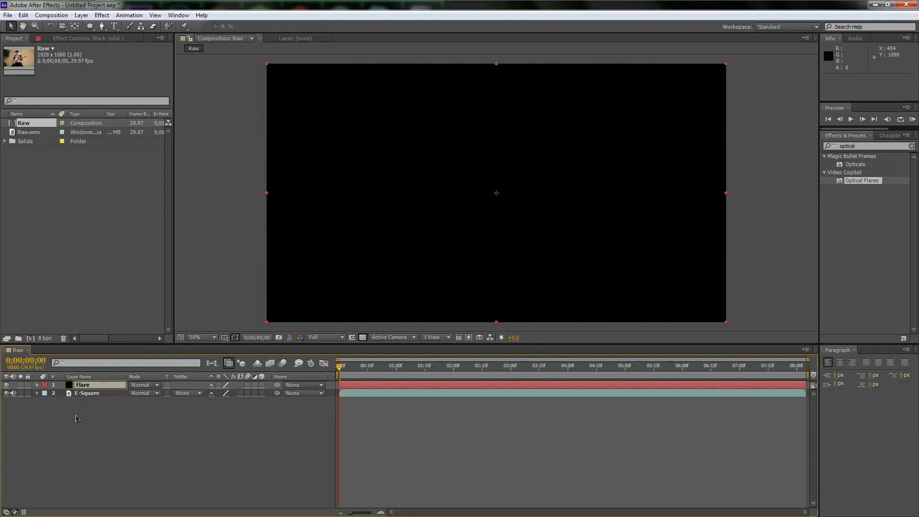
left_click(83, 384)
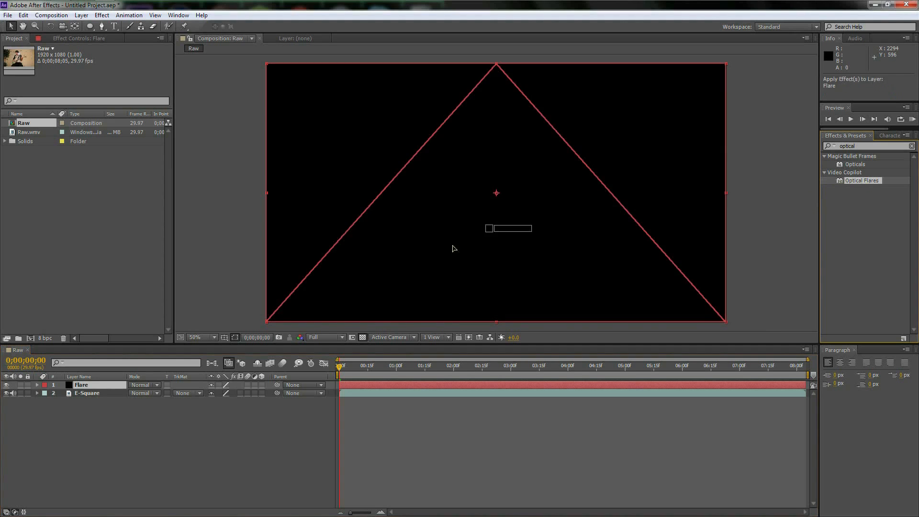
double_click(863, 180)
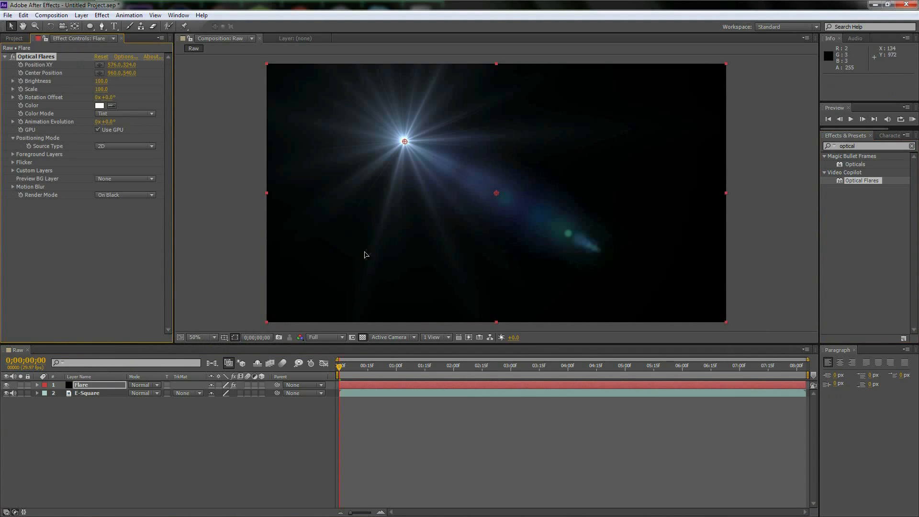
mouse_move(193, 221)
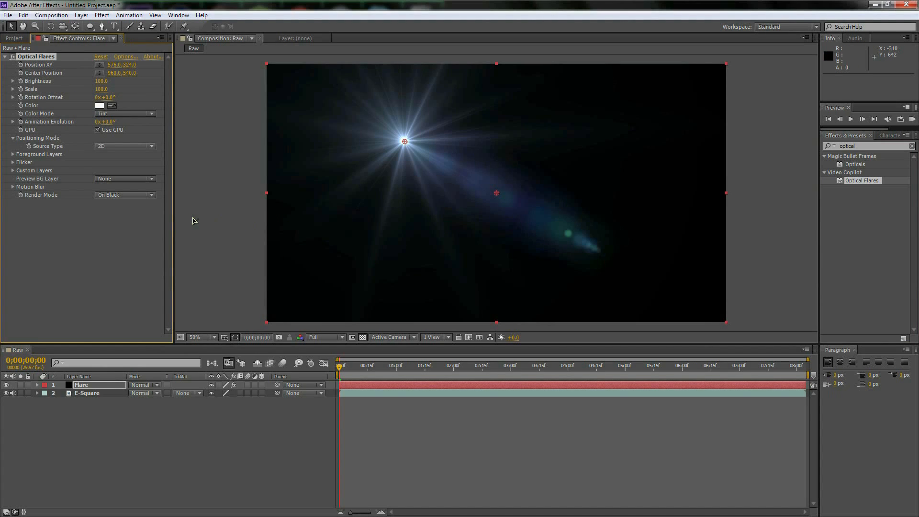
mouse_move(54, 228)
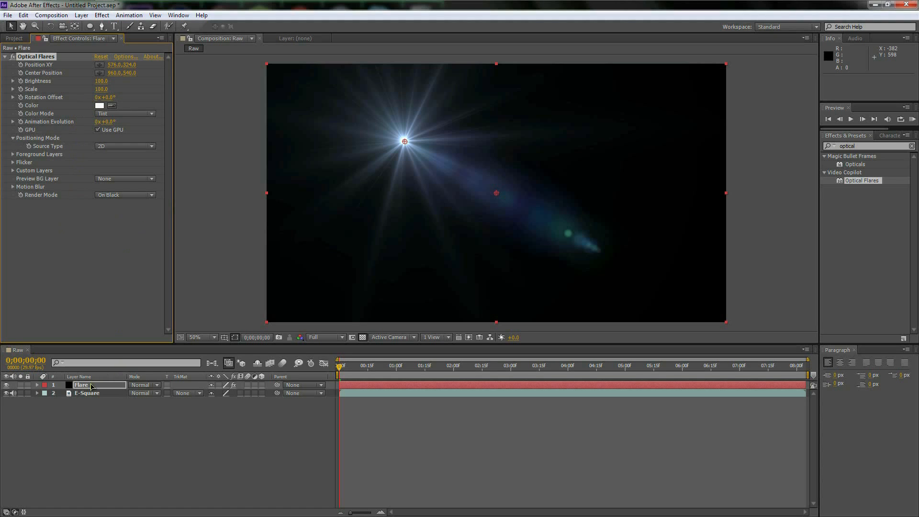
mouse_move(244, 225)
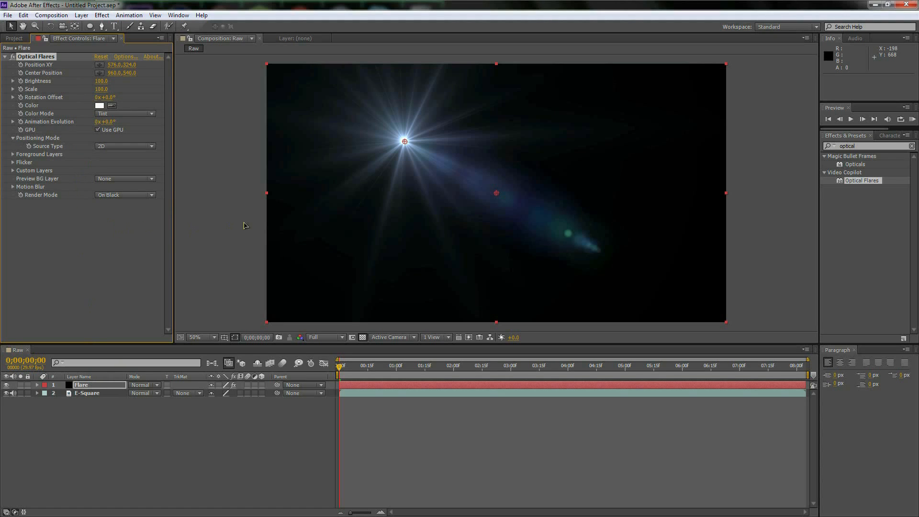
mouse_move(86, 95)
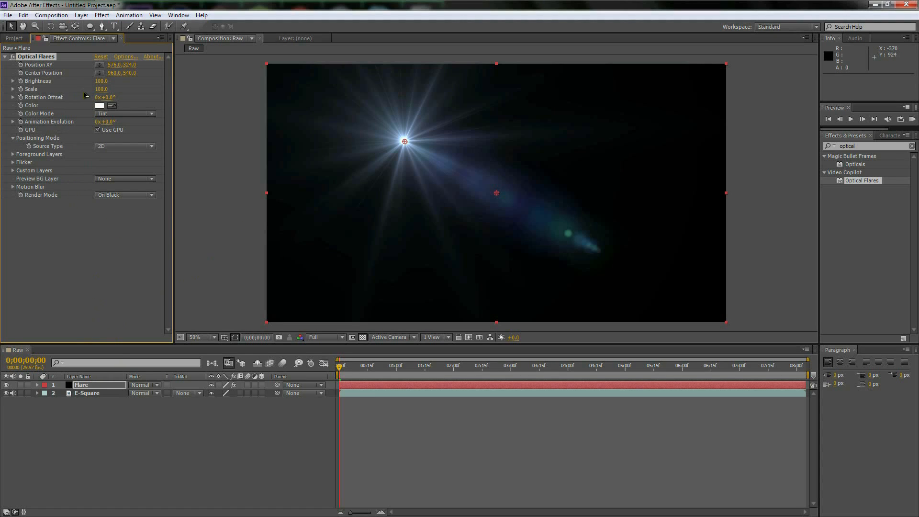
Set the flare's Render Mode to On Transparent and reposition it over the guitarist
left_click(124, 194)
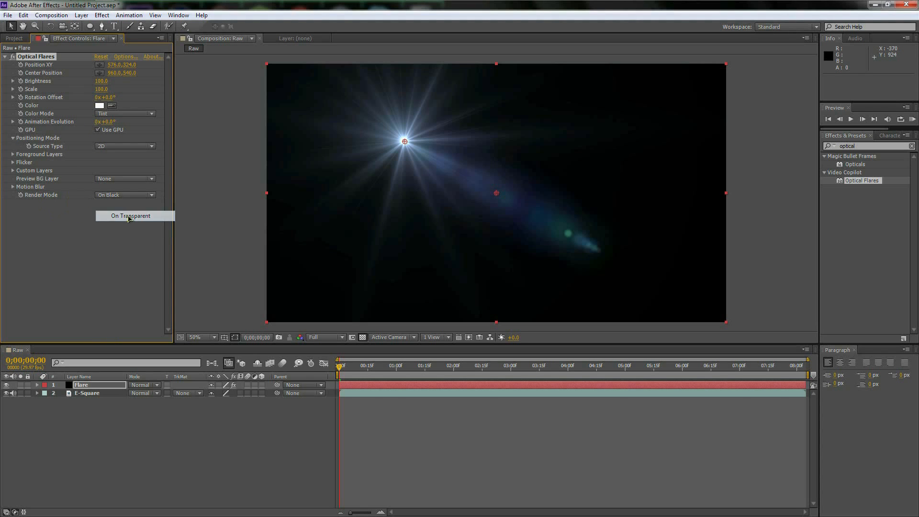
left_click(130, 216)
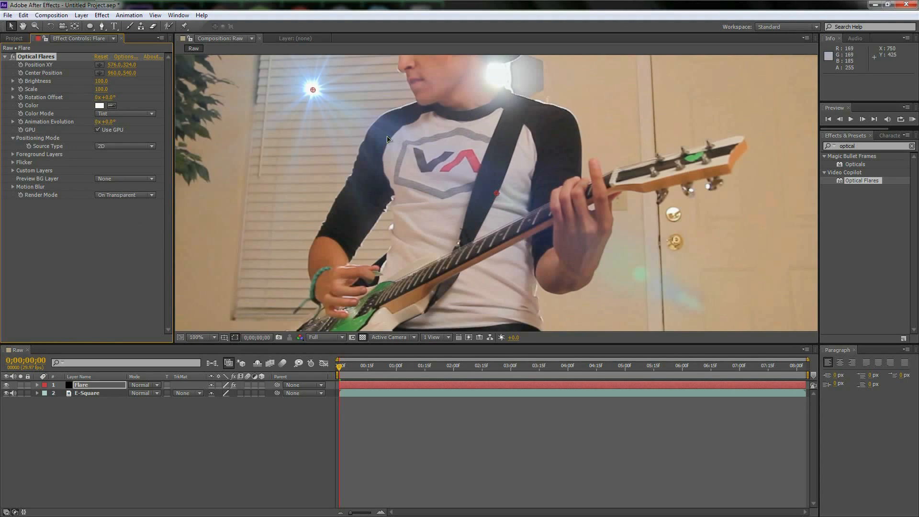
left_click_drag(313, 89, 330, 111)
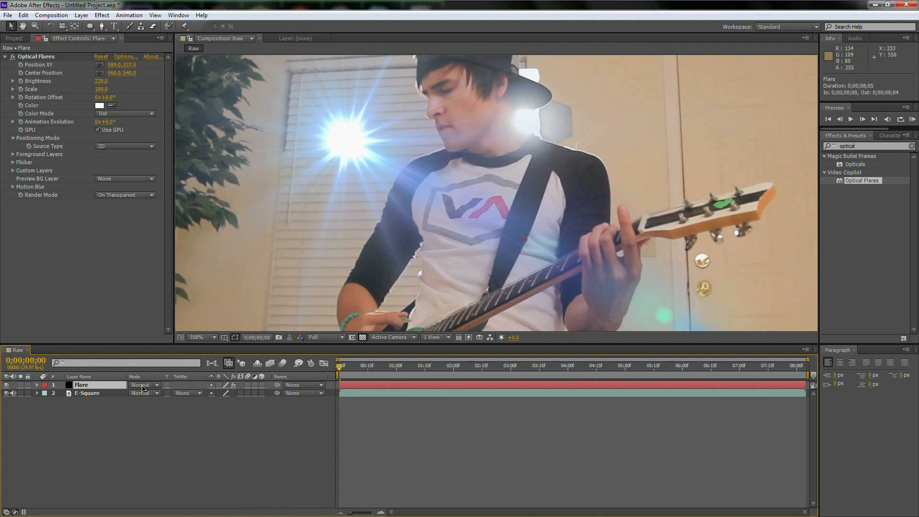
Set the Flare layer's blend mode to Screen
left_click(141, 386)
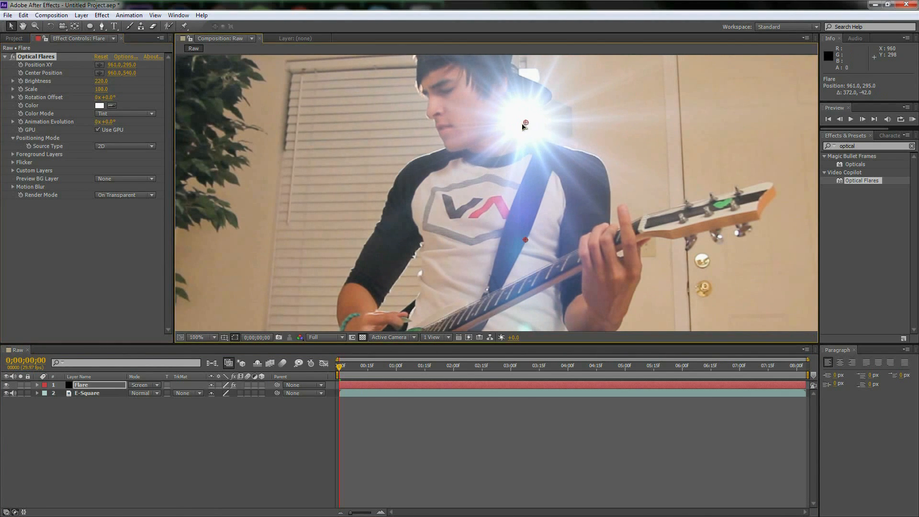
mouse_move(442, 175)
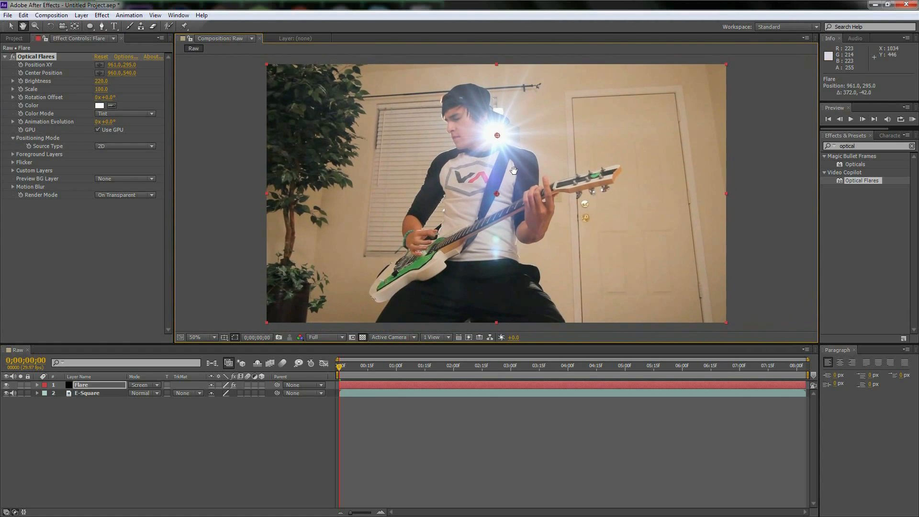
mouse_move(522, 179)
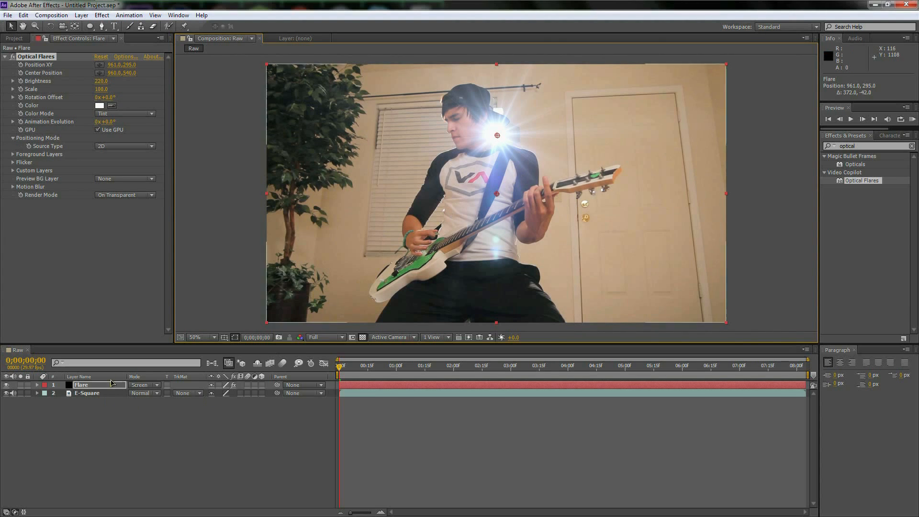
left_click(144, 385)
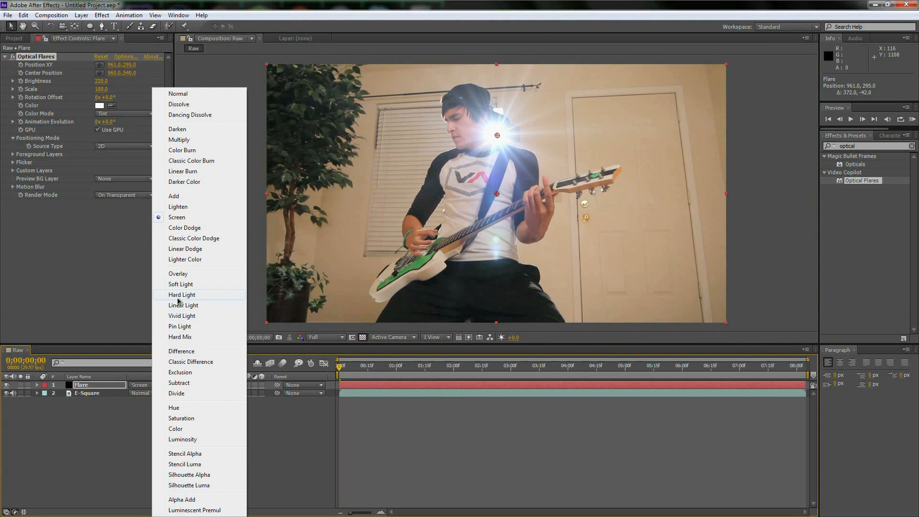
mouse_move(180, 327)
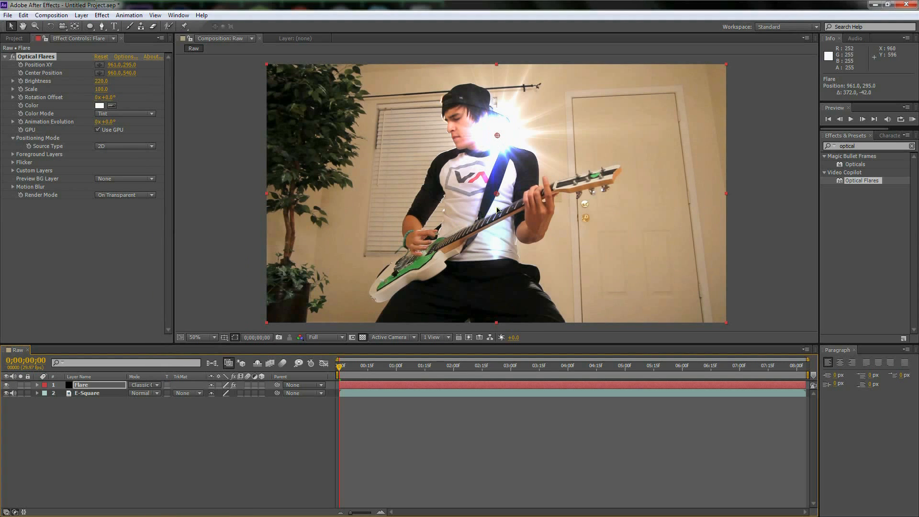
left_click(195, 337)
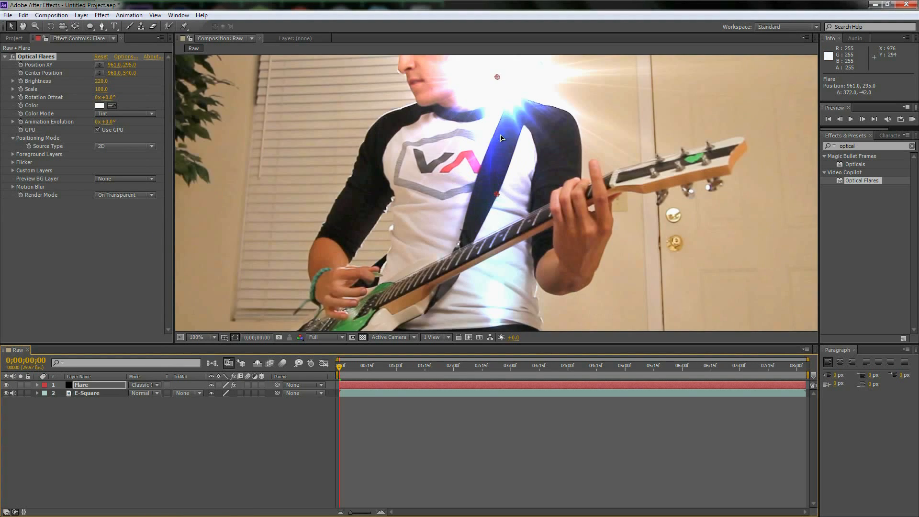
left_click(199, 337)
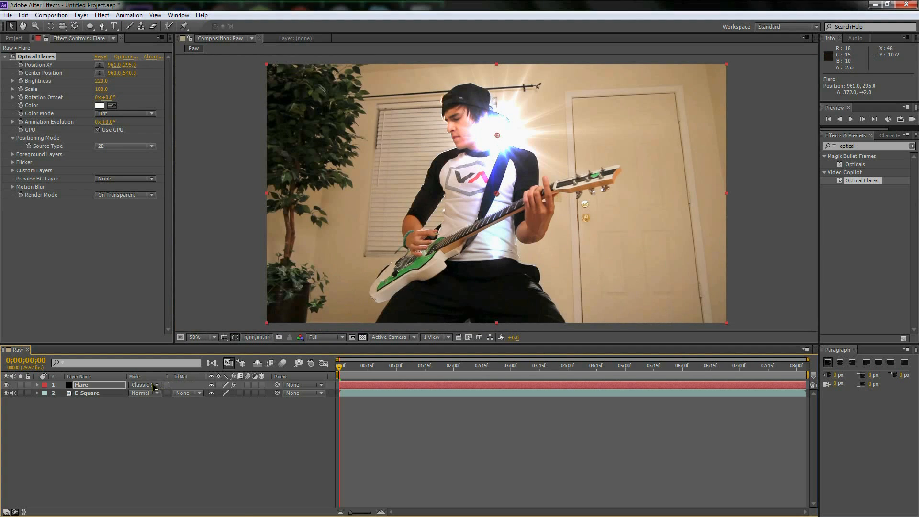
left_click(143, 385)
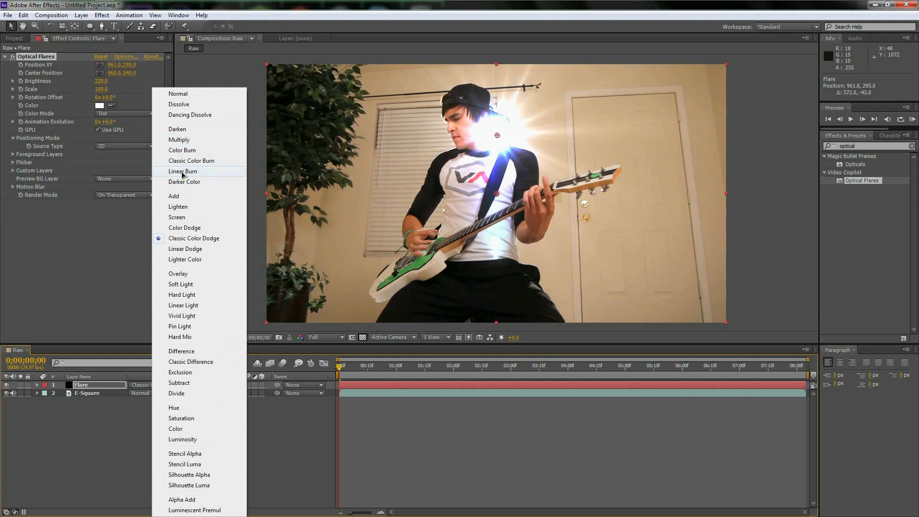
left_click(177, 217)
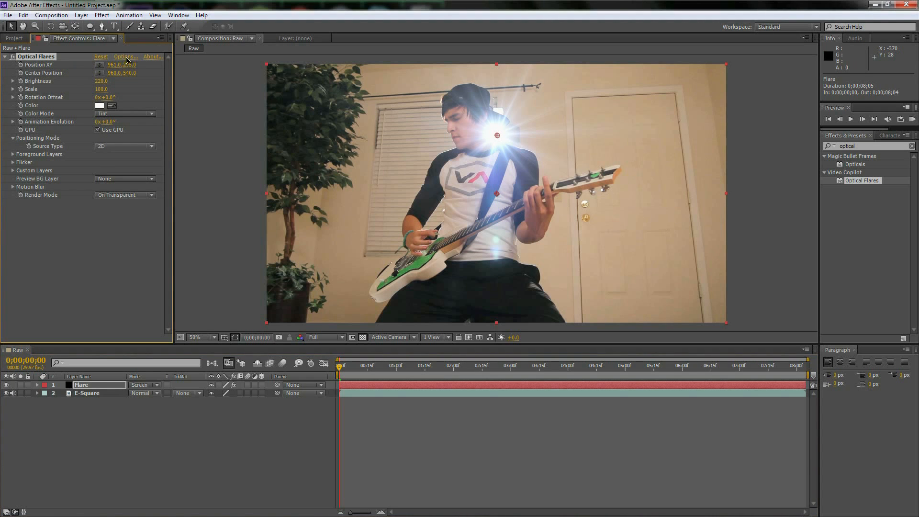
Browse the Pro Presets 2 collection in the Optical Flares editor for a softer flare
left_click(125, 57)
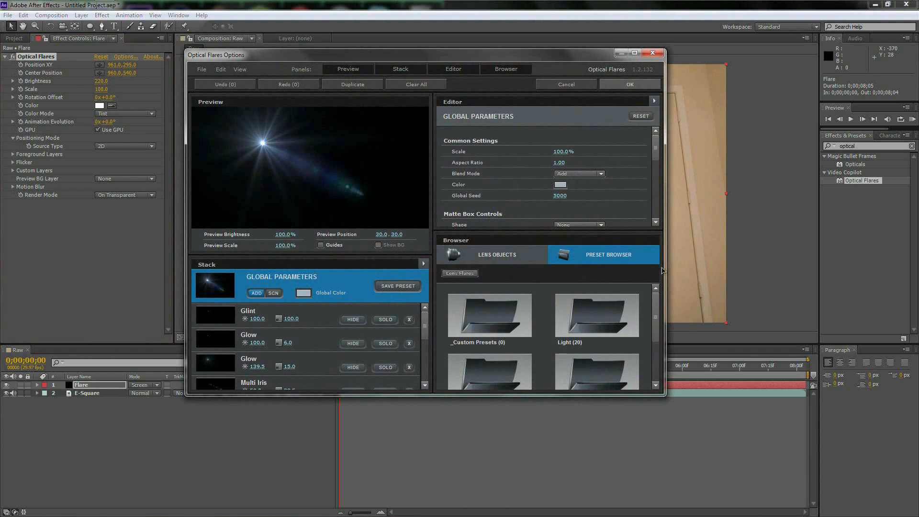
scroll("down", 3)
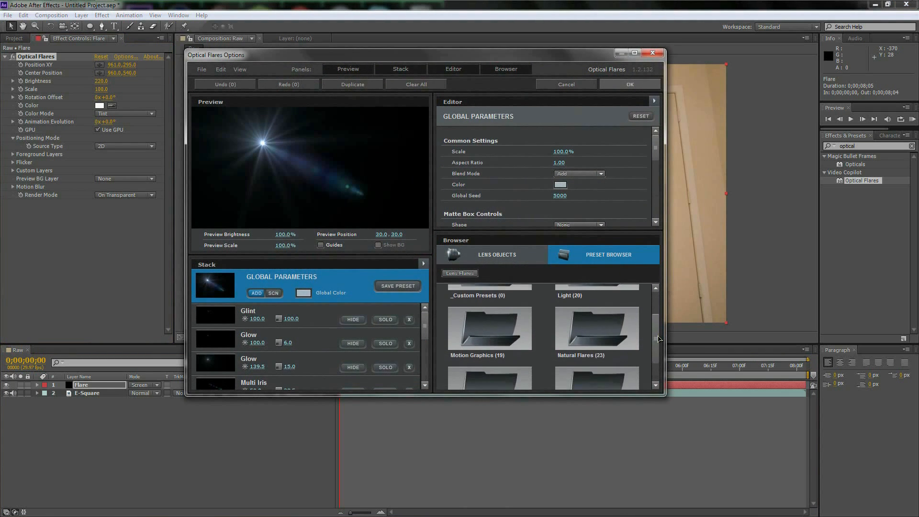
scroll("down", 3)
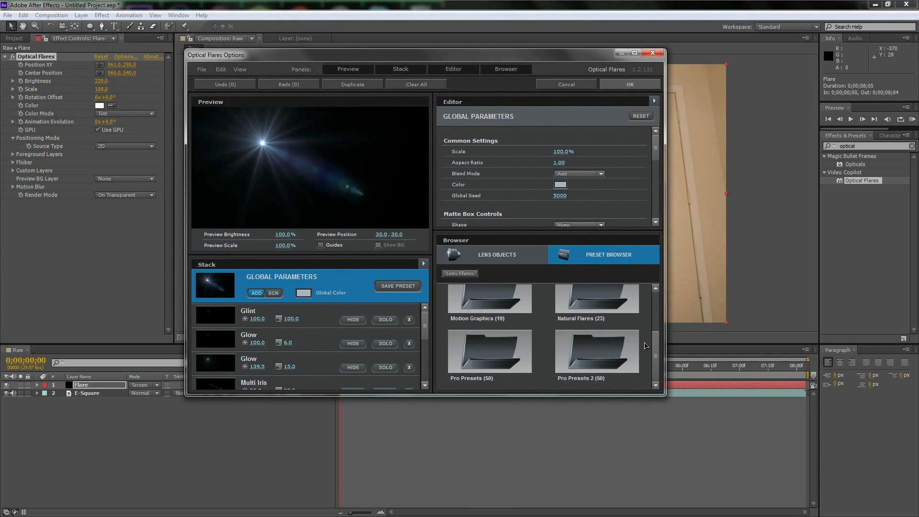
mouse_move(656, 358)
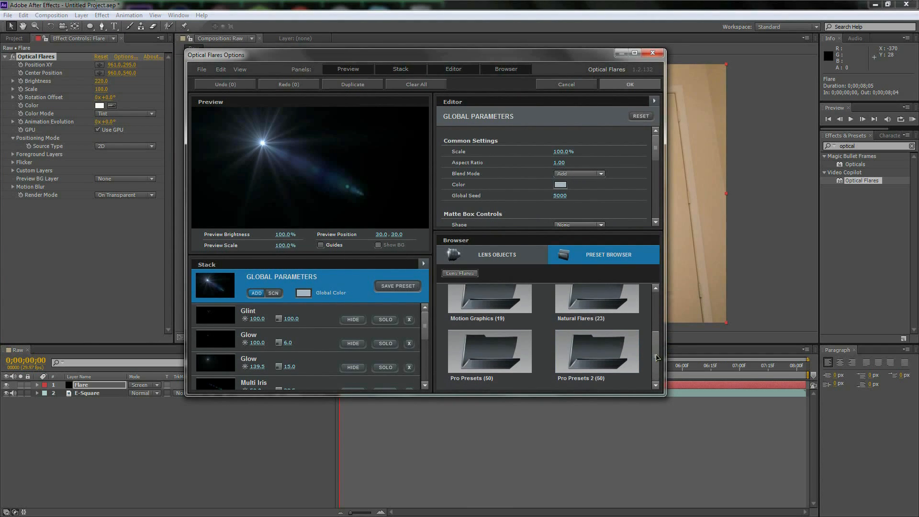
double_click(596, 351)
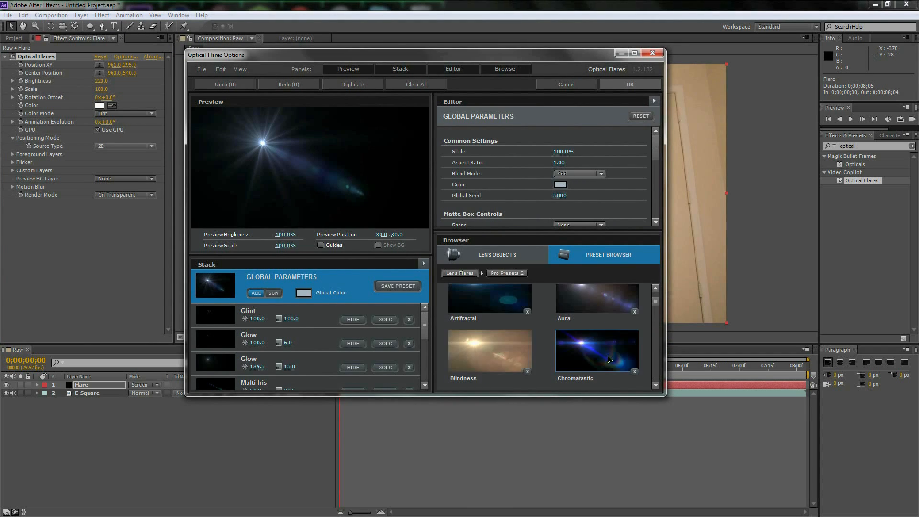
scroll("down", 3)
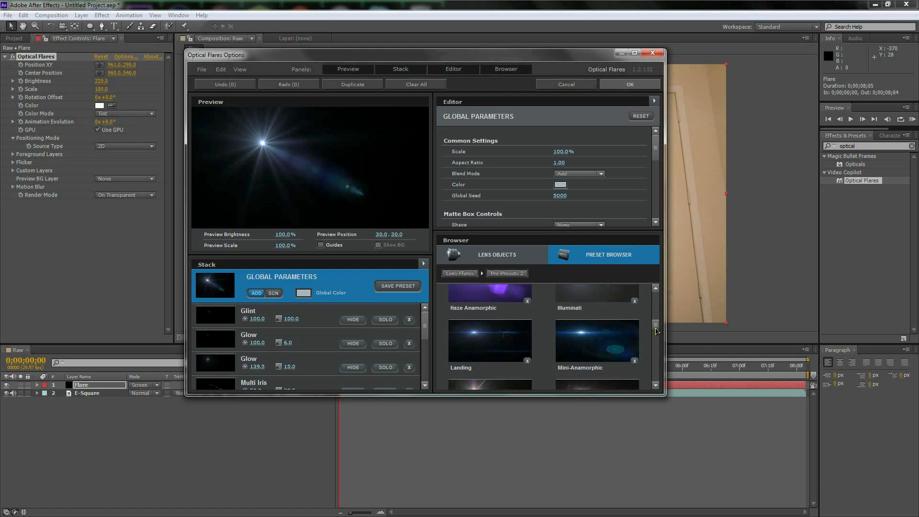
scroll("down", 3)
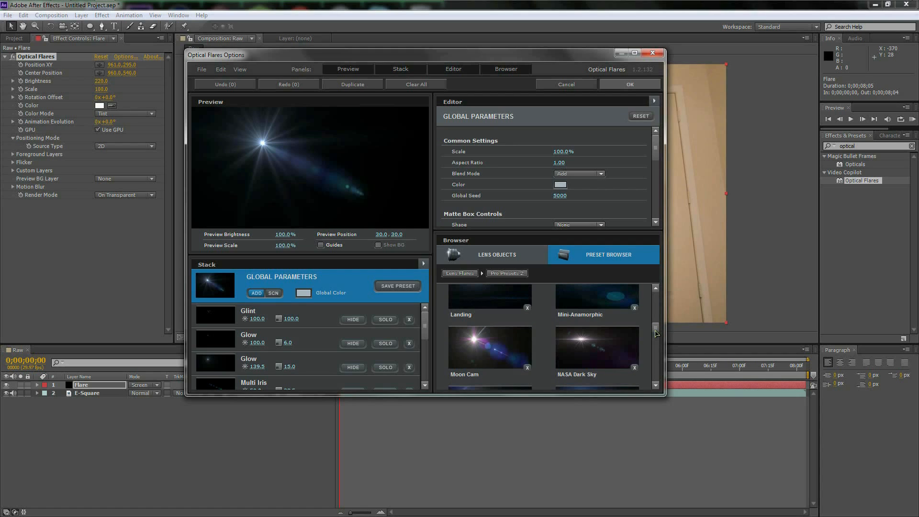
mouse_move(655, 333)
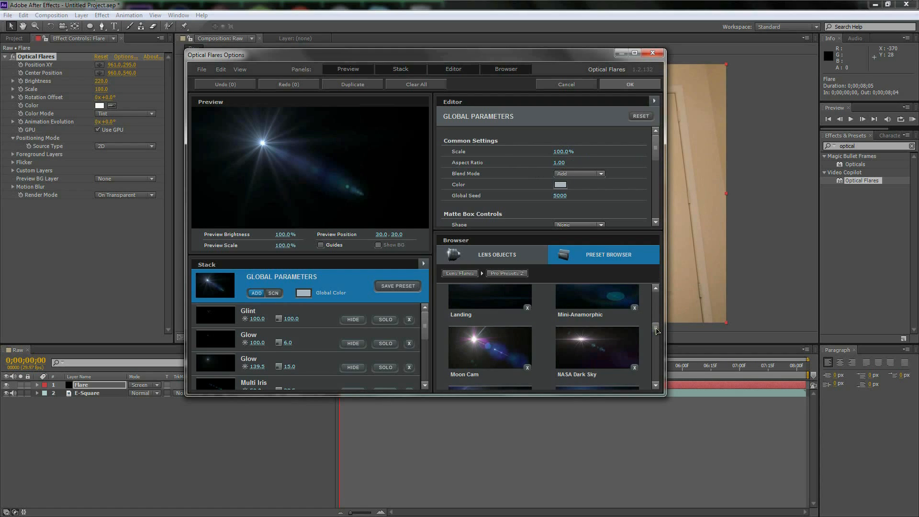
scroll("down", 3)
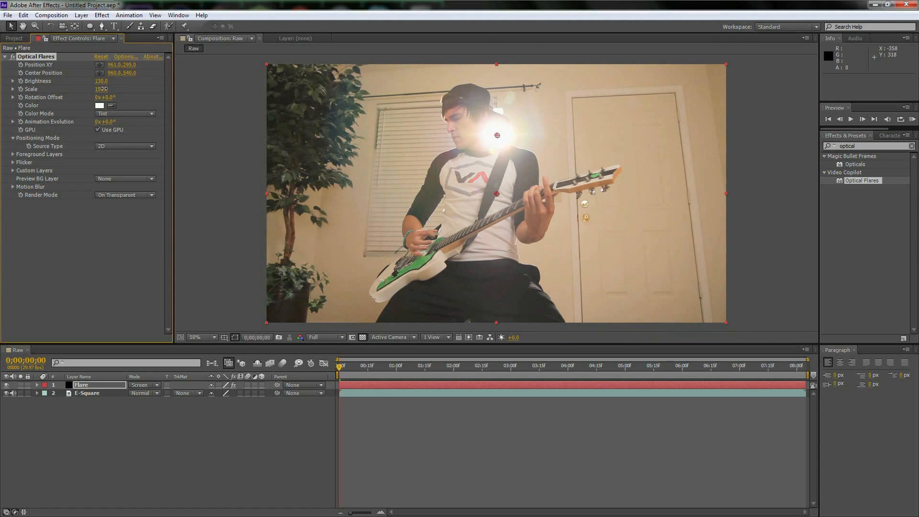
Scrub back to about 2.8 seconds and select the Flare layer's Optical Flares settings
left_click(86, 393)
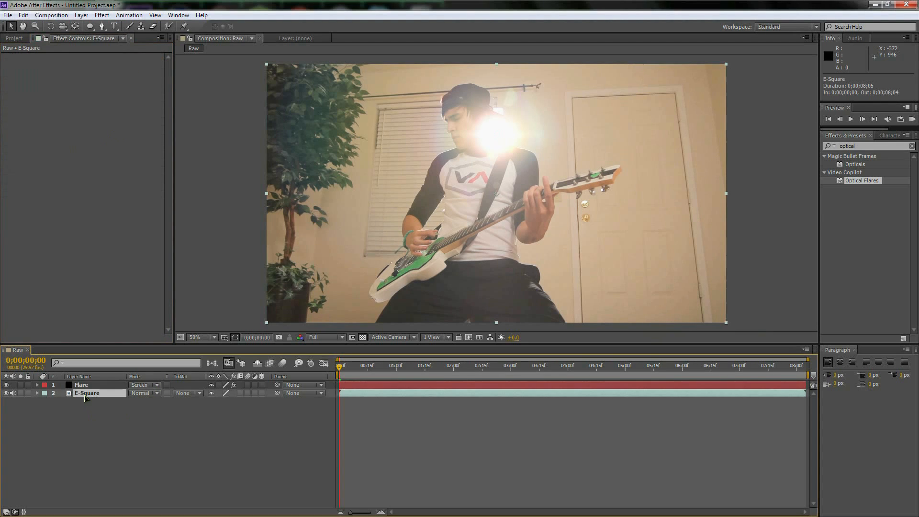
left_click(608, 365)
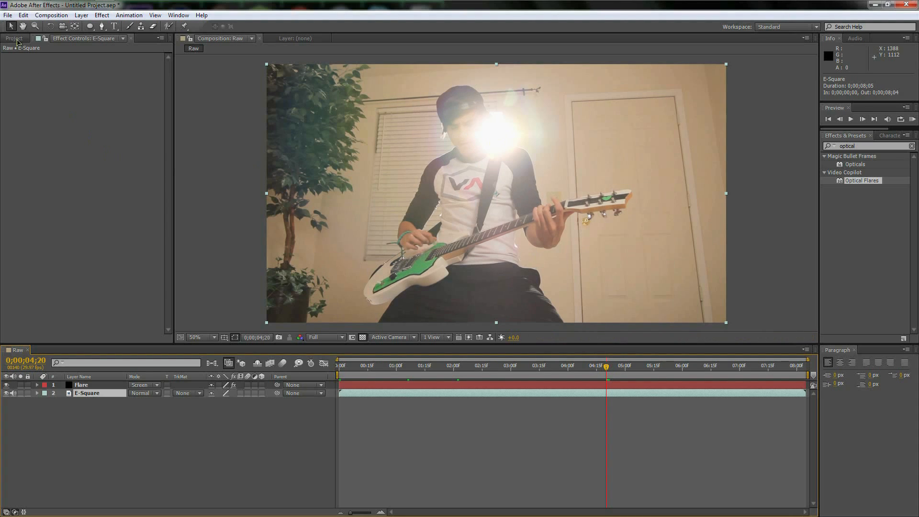
left_click(13, 38)
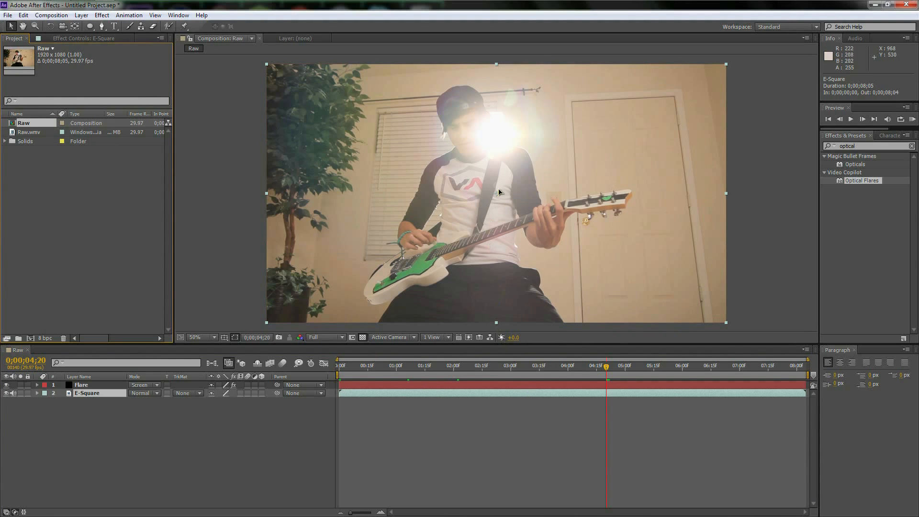
mouse_move(505, 147)
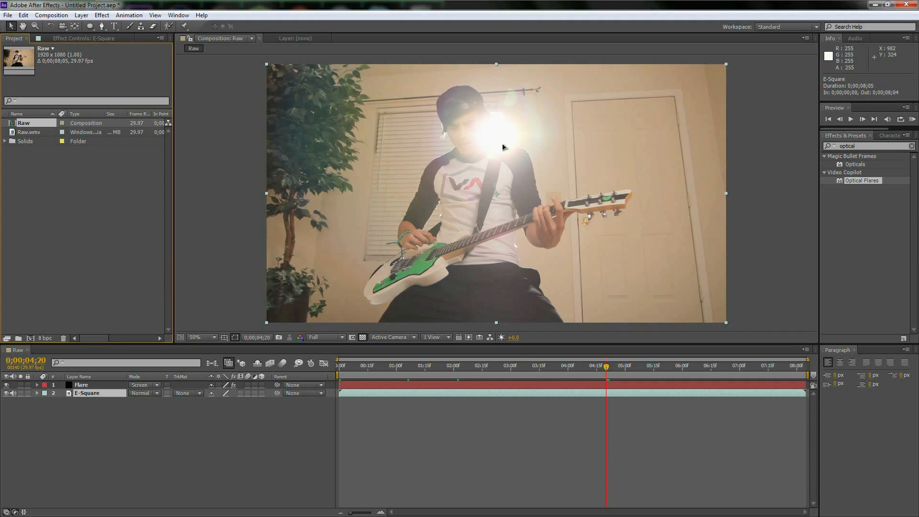
mouse_move(496, 144)
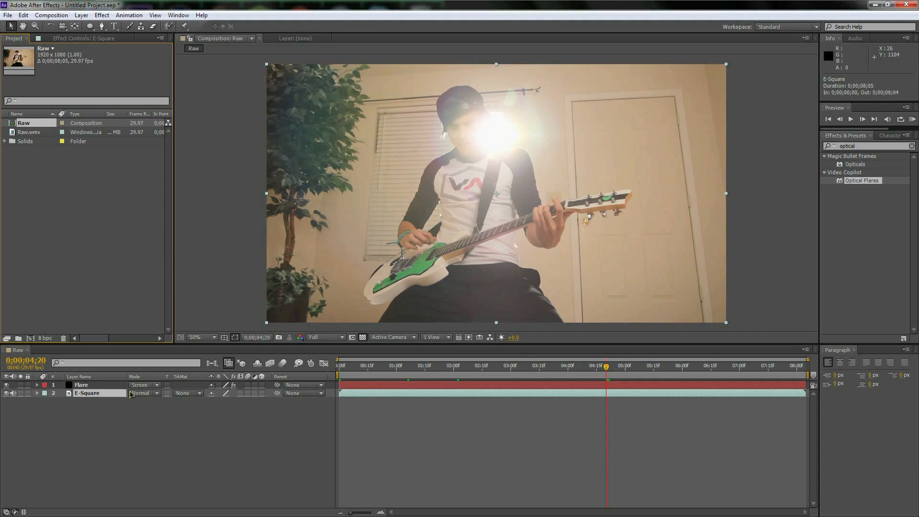
mouse_move(607, 372)
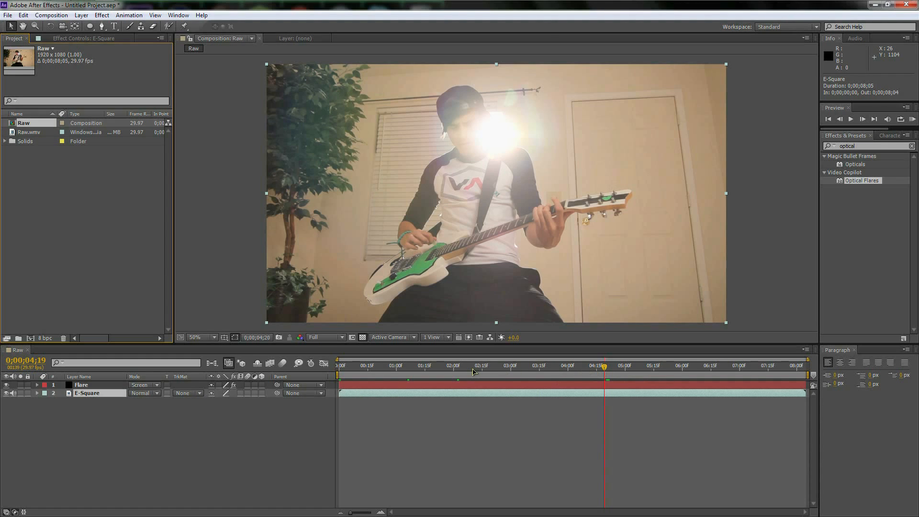
left_click(502, 366)
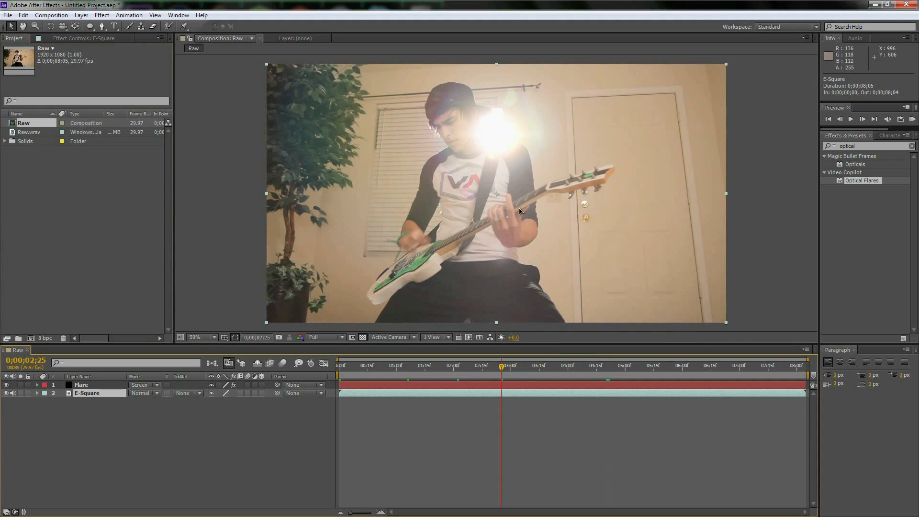
mouse_move(502, 287)
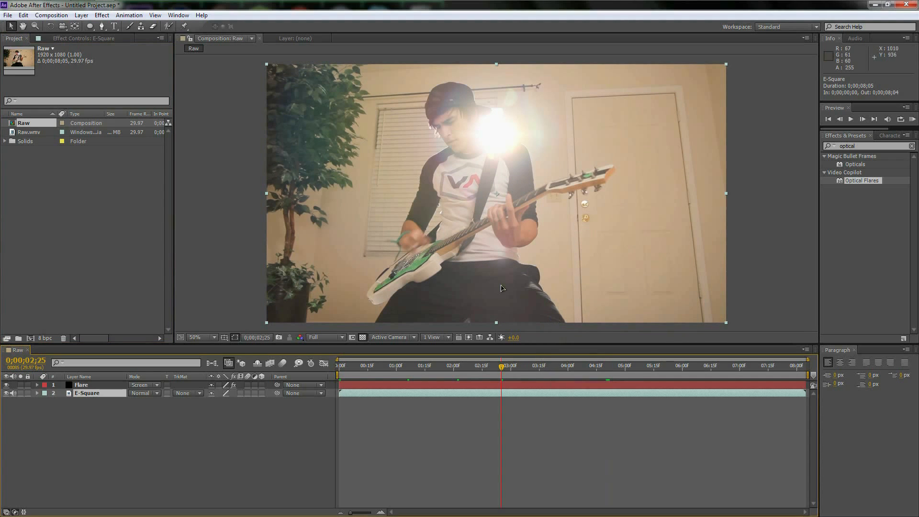
mouse_move(508, 374)
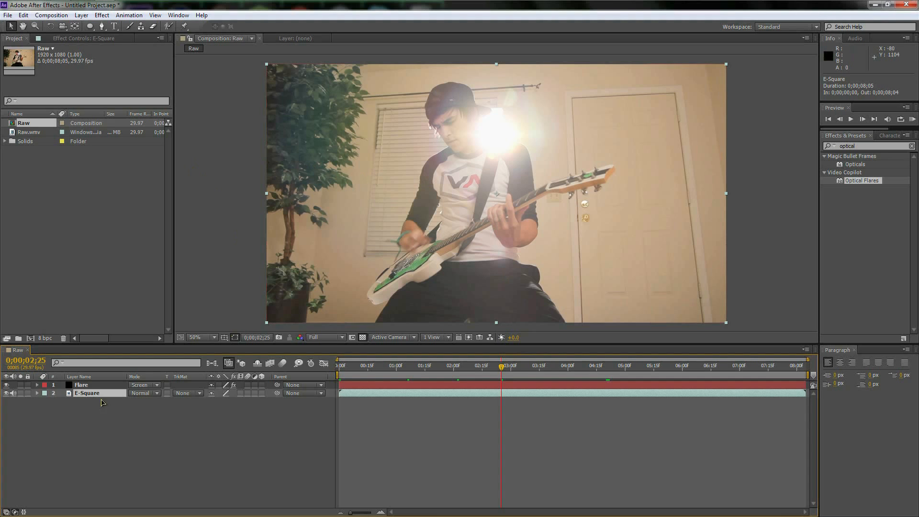
left_click(81, 384)
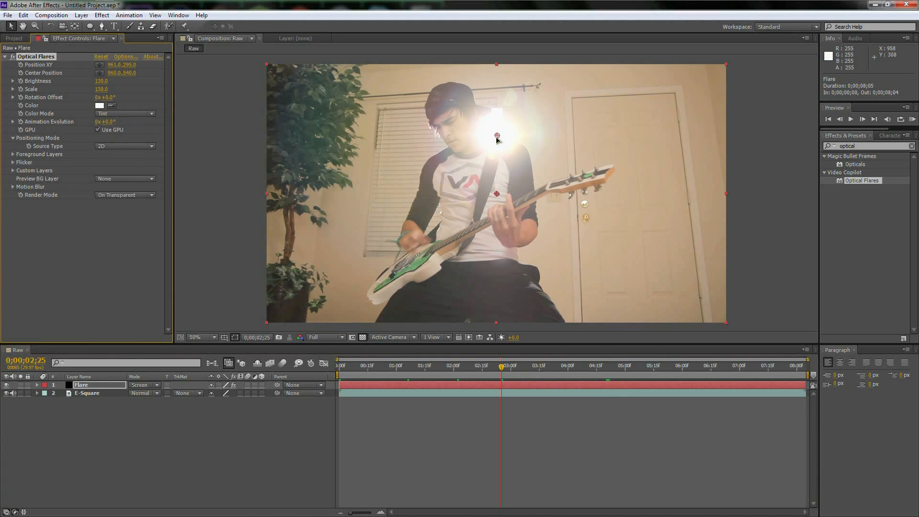
Move the flare to 921,289 and keyframe Scale 60 at 4:00, 99.8 at 8:02
left_click(196, 337)
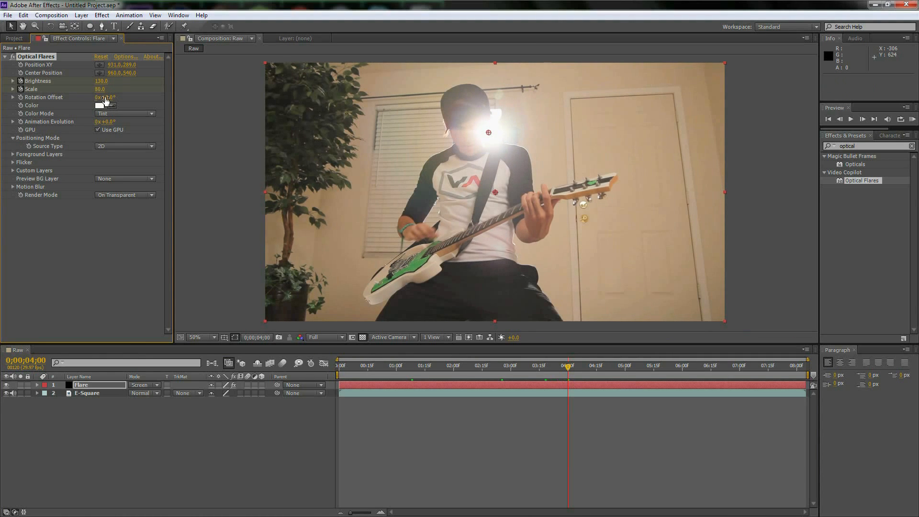
left_click(695, 365)
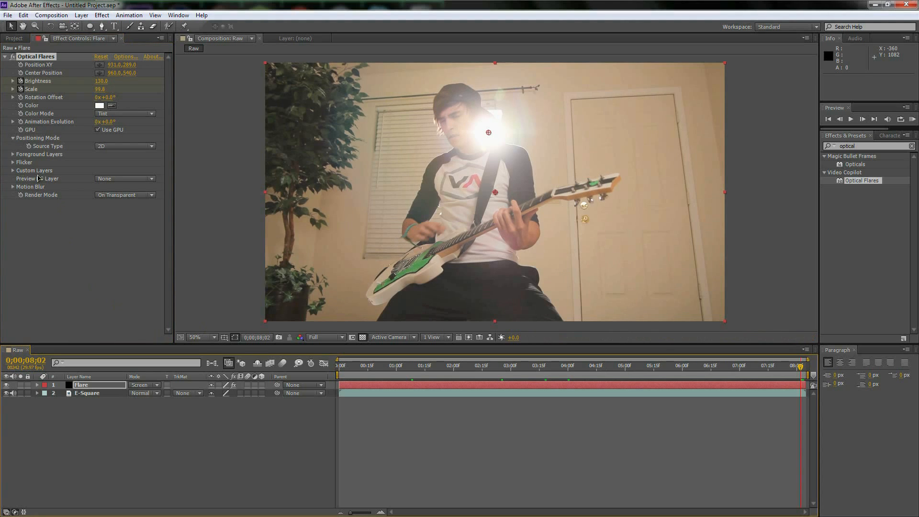
Set Optical Flares Flicker to Smooth type, Speed 19.0, Amount 12.0
left_click(13, 162)
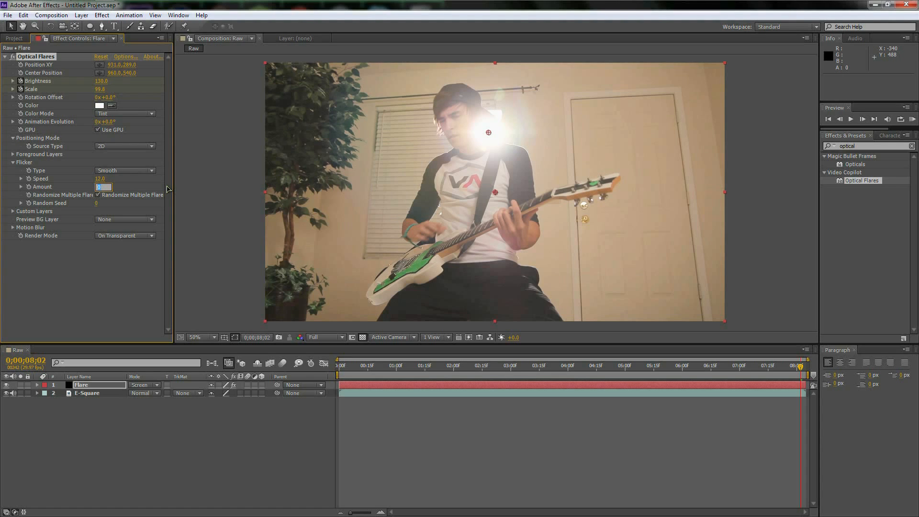
mouse_move(134, 186)
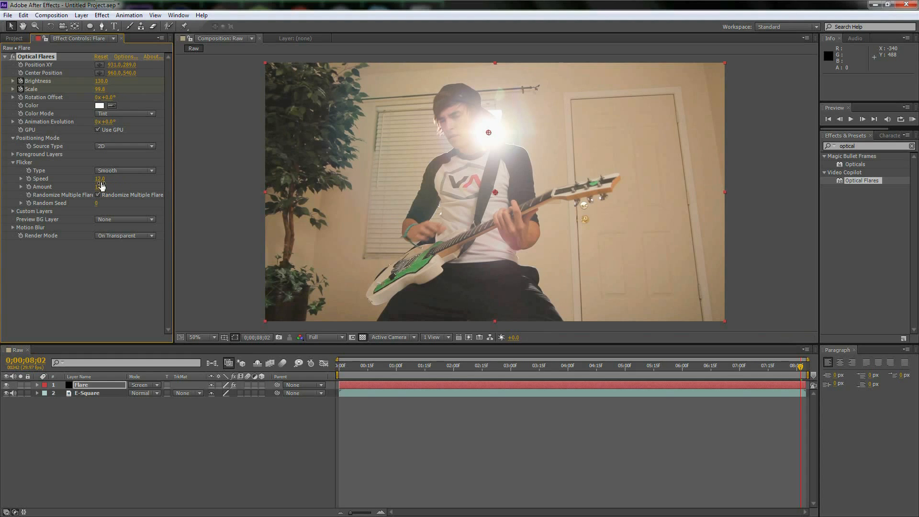
double_click(101, 178)
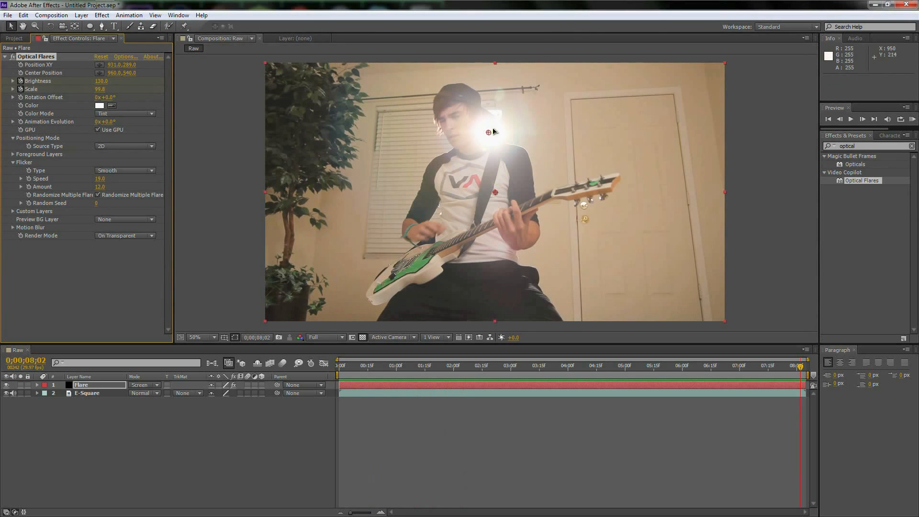
left_click(398, 365)
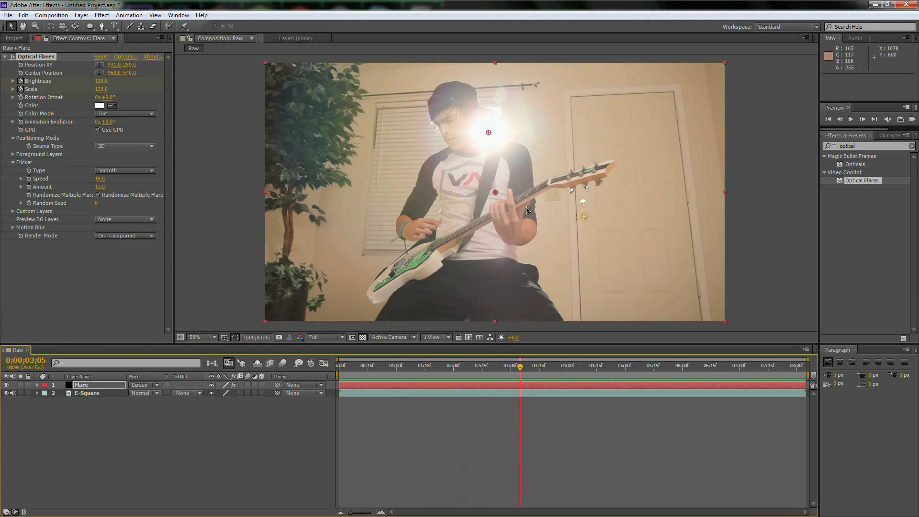
mouse_move(509, 219)
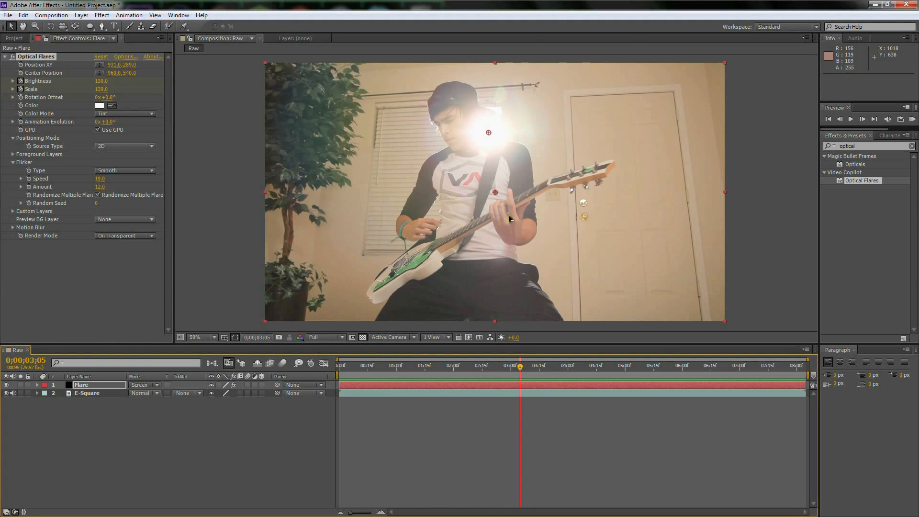
mouse_move(507, 215)
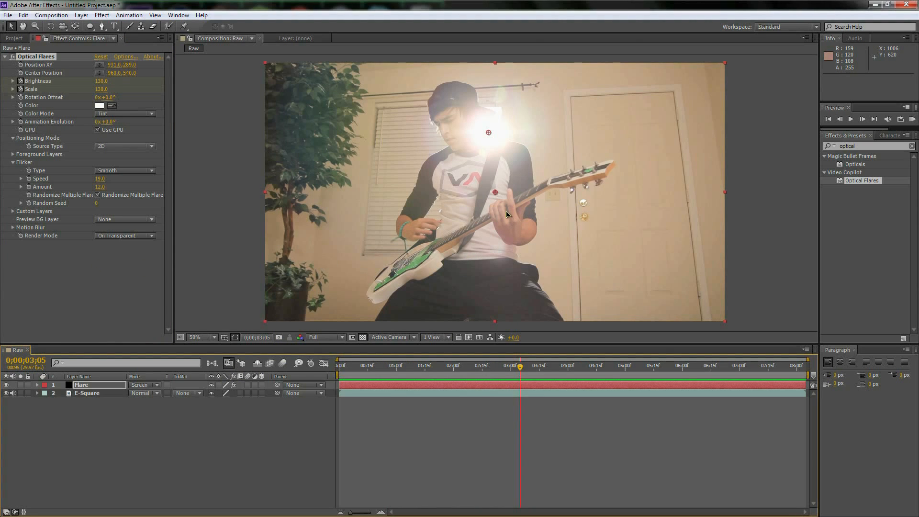
mouse_move(651, 189)
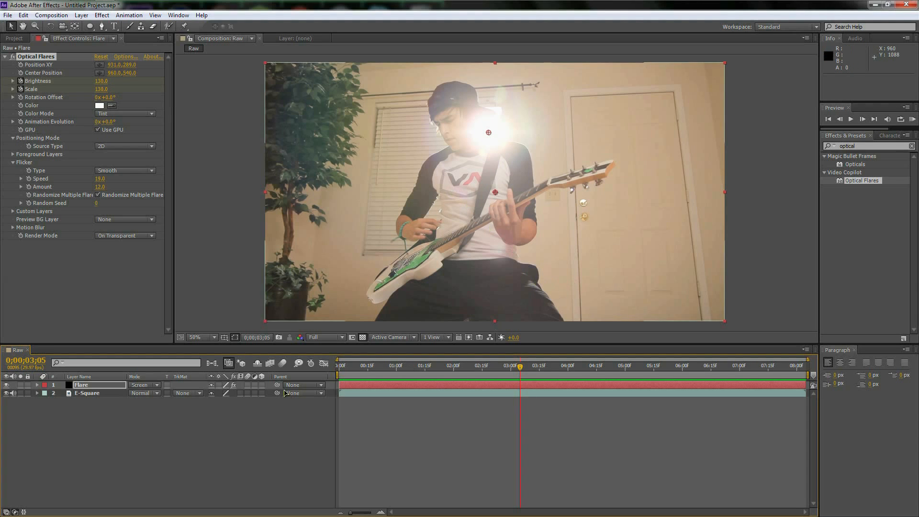
mouse_move(752, 193)
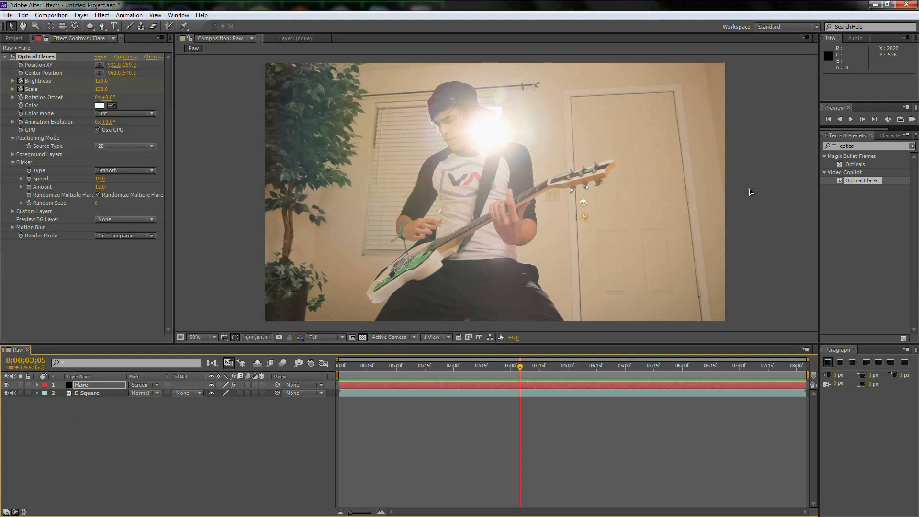
mouse_move(632, 255)
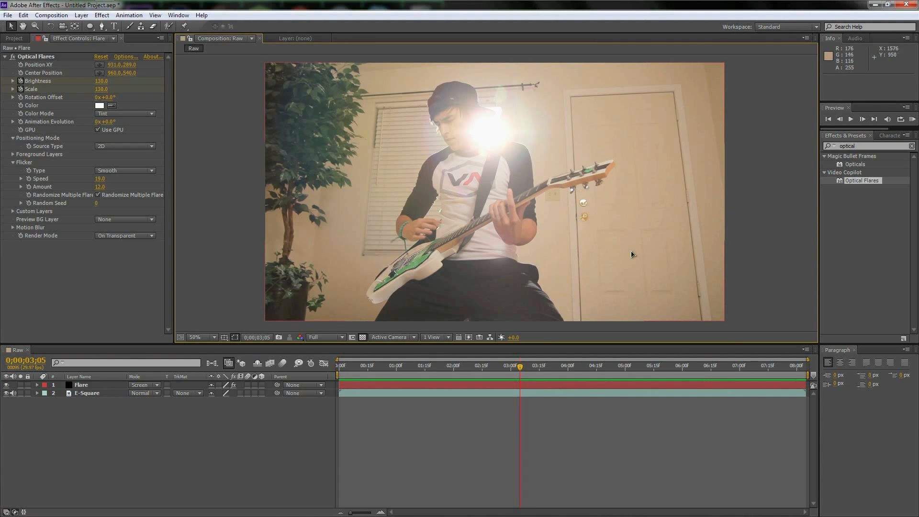
mouse_move(737, 190)
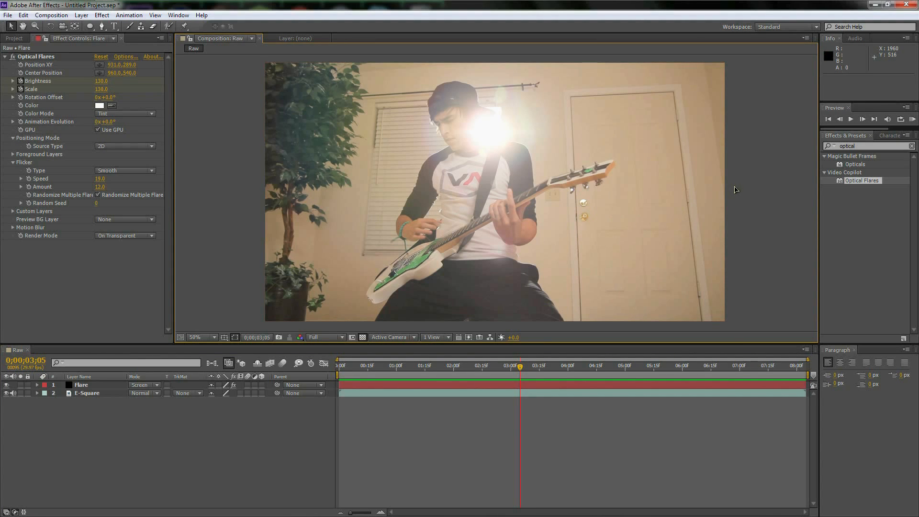
mouse_move(737, 188)
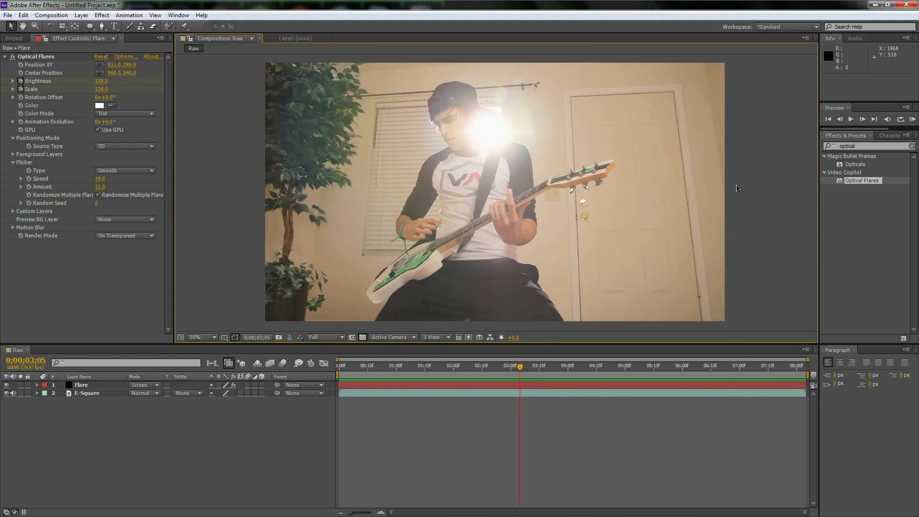
mouse_move(205, 243)
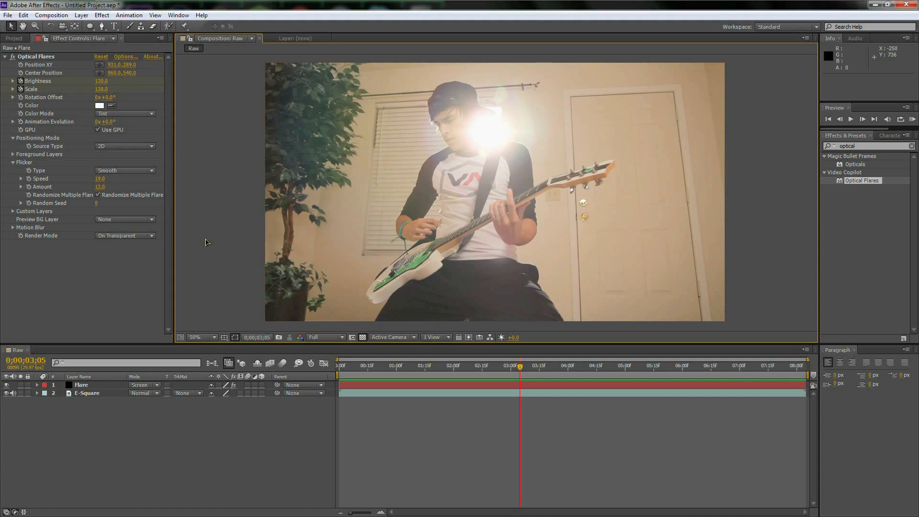
mouse_move(207, 261)
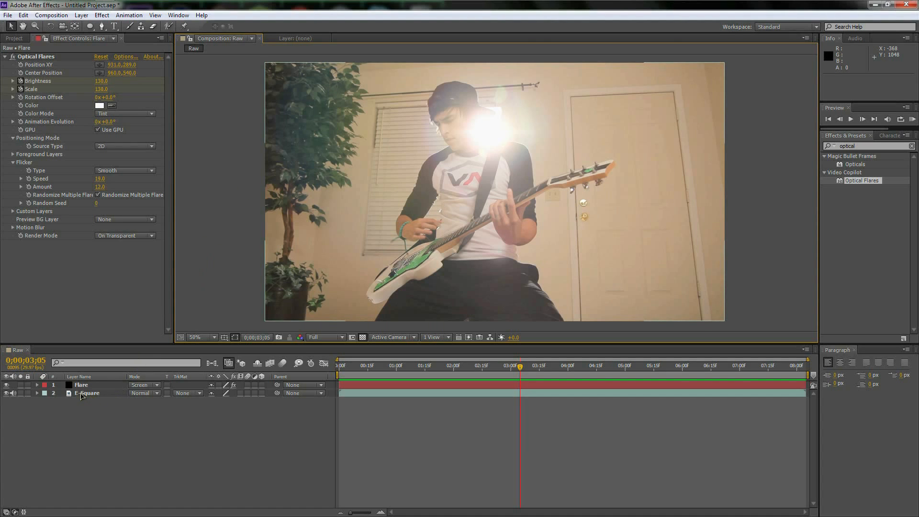
Change the Raw composition height to 759 in Composition Settings, keeping width 1920
left_click(88, 393)
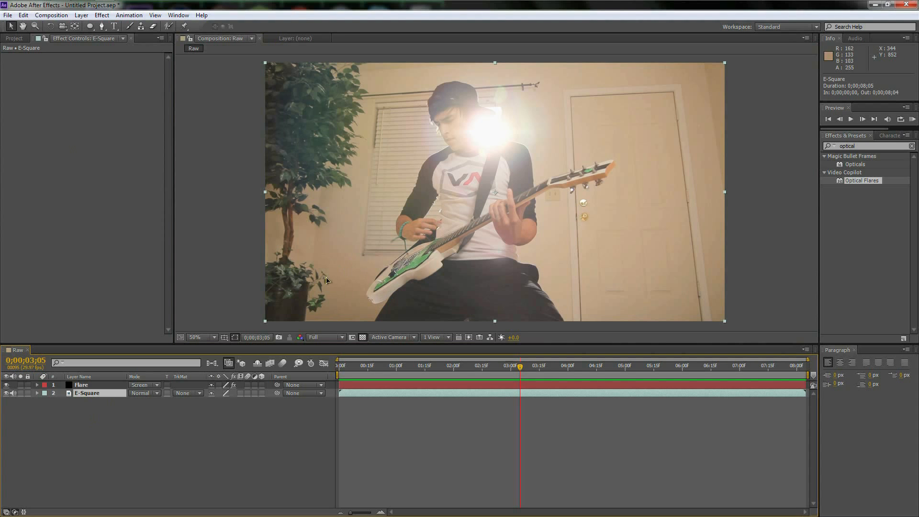
left_click(52, 15)
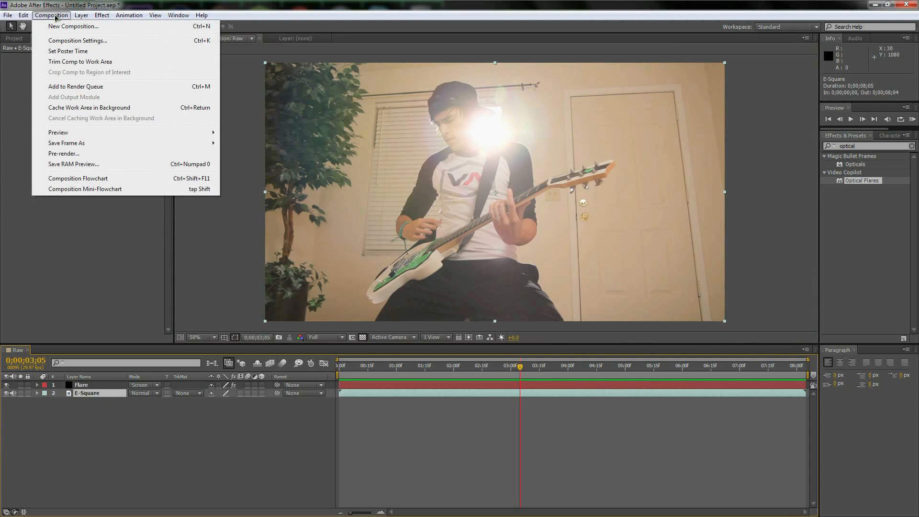
left_click(77, 40)
type("7")
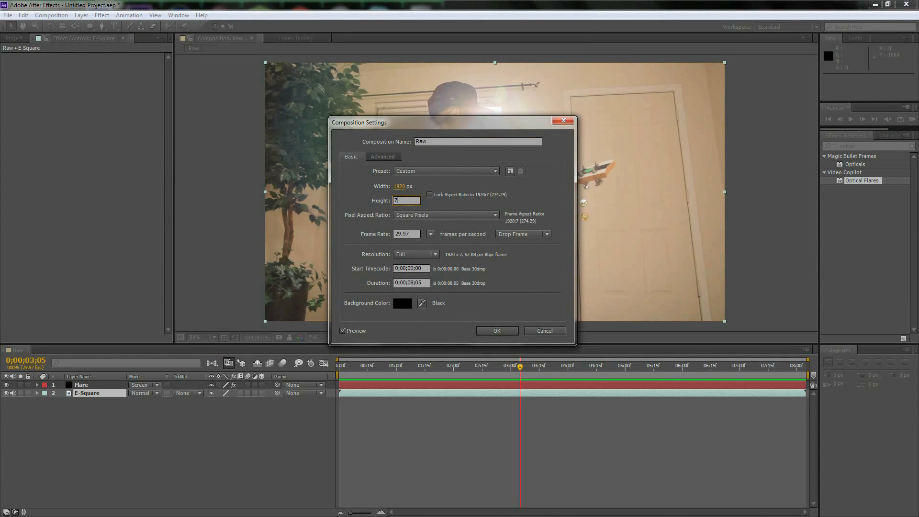
type("59")
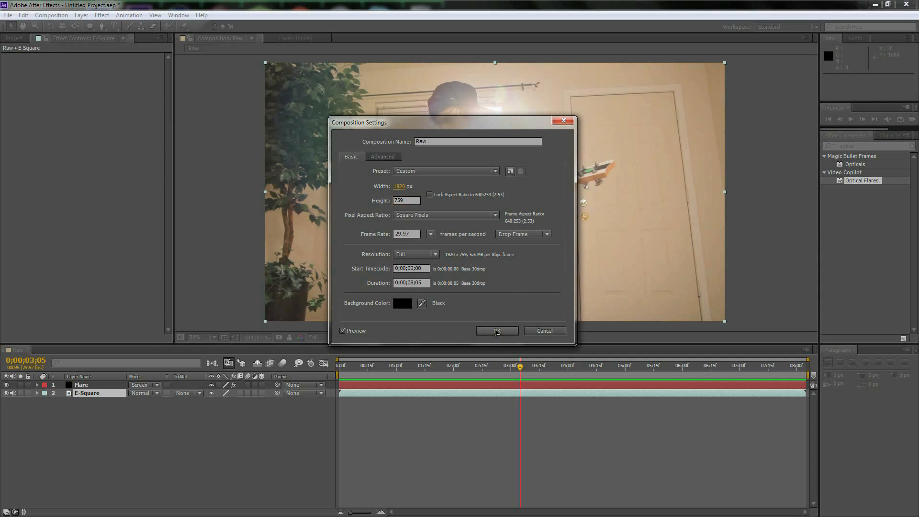
left_click(496, 331)
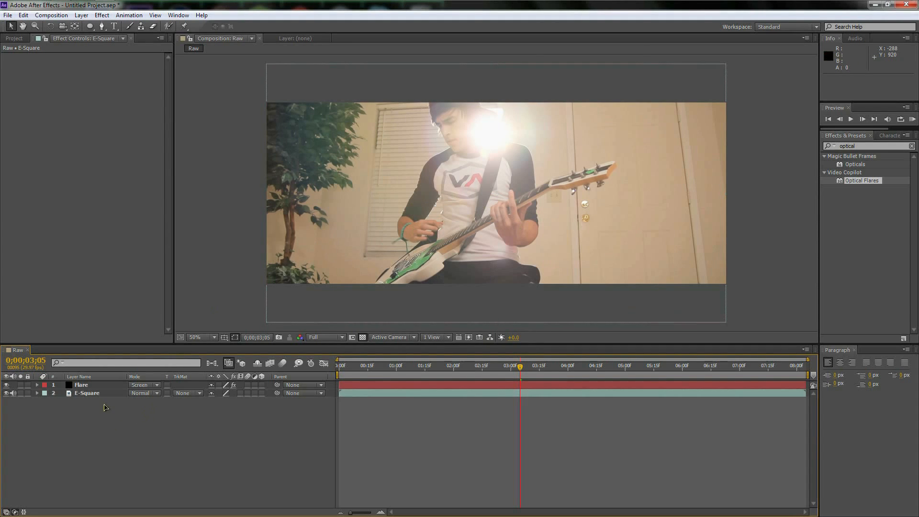
Select the Flare and E-Square layers, then clear the selection
left_click(86, 392)
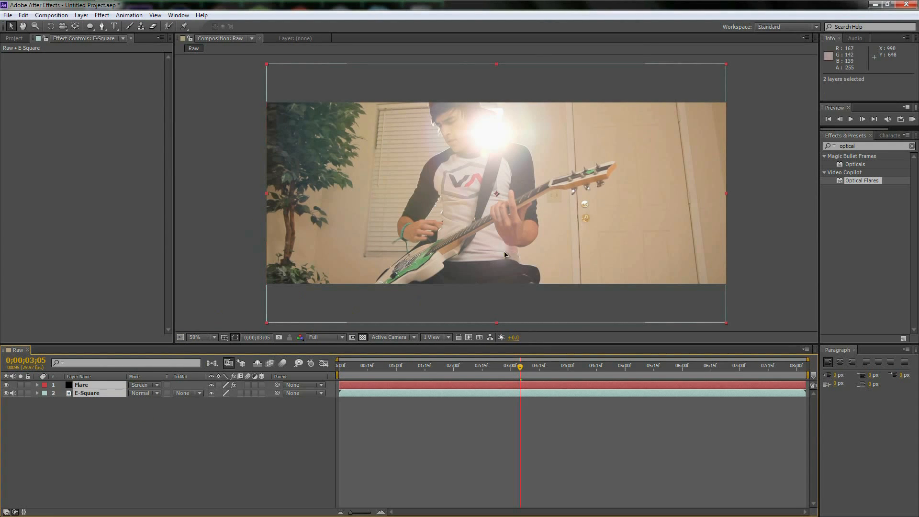
mouse_move(444, 219)
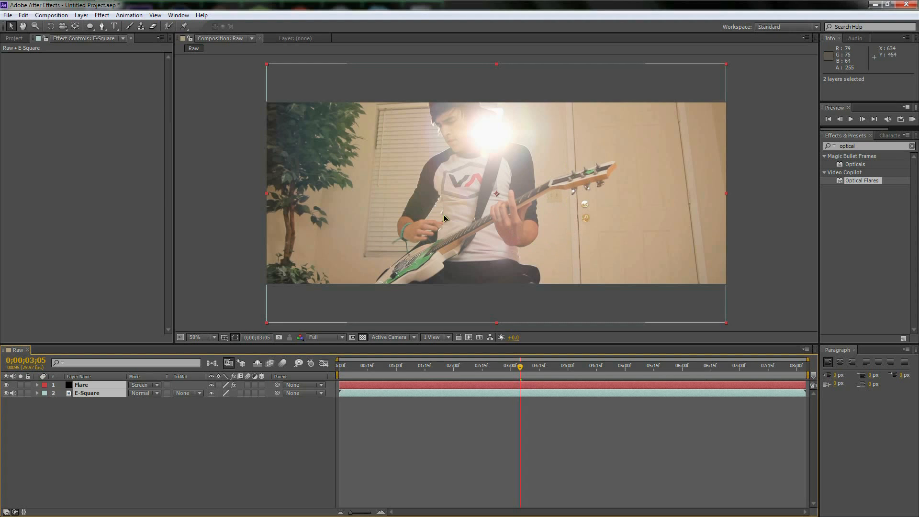
mouse_move(517, 195)
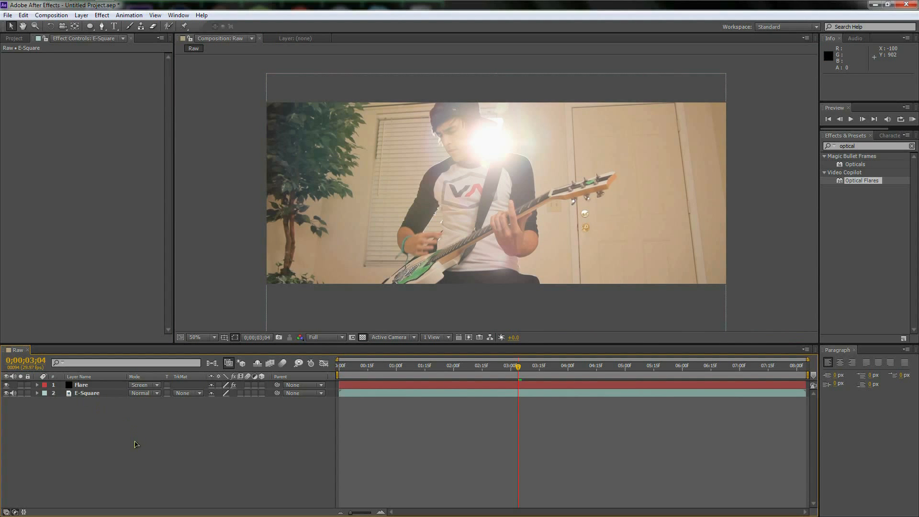
left_click(50, 15)
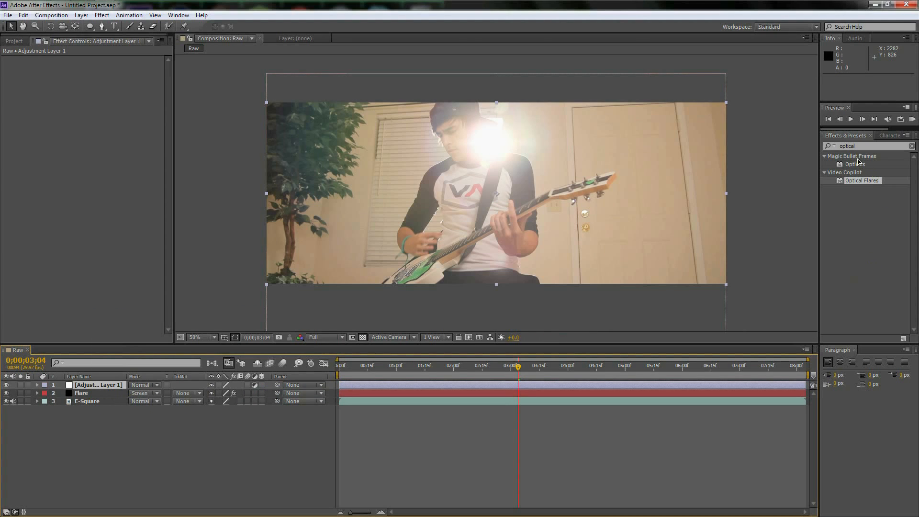
Add MisFire Vignette at size 28.2 and 64% intensity, then apply Magic Bullet Mojo
triple_click(868, 146)
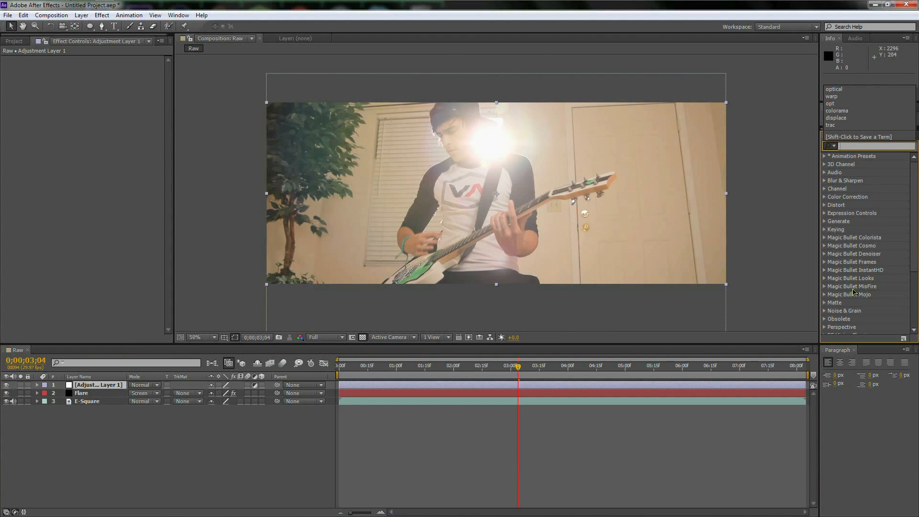
left_click(827, 286)
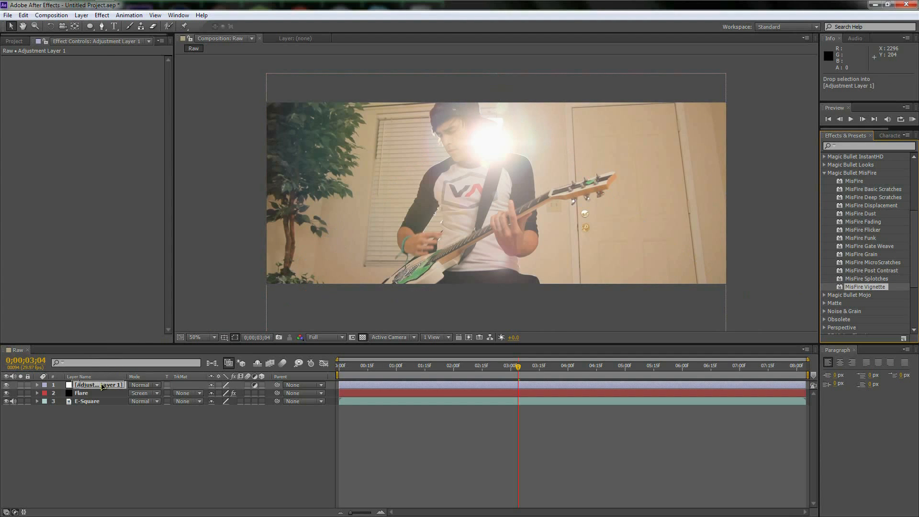
double_click(867, 287)
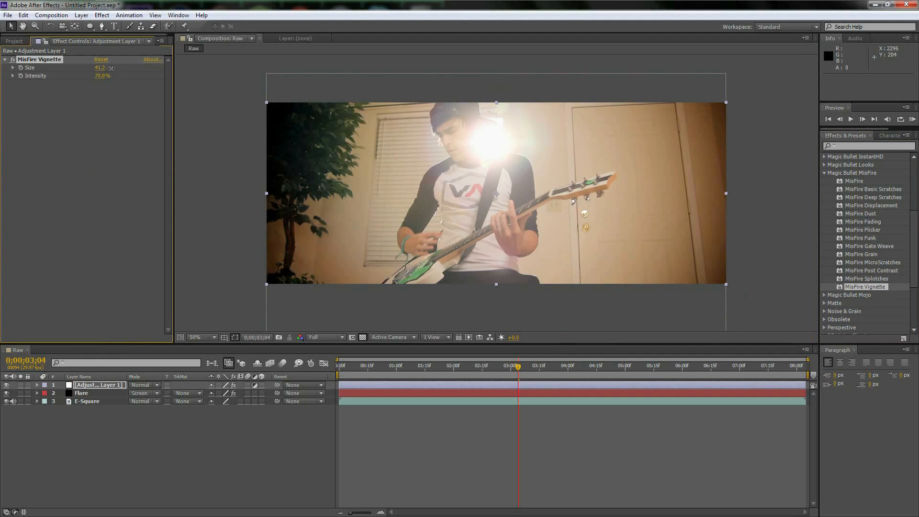
left_click_drag(102, 68, 91, 67)
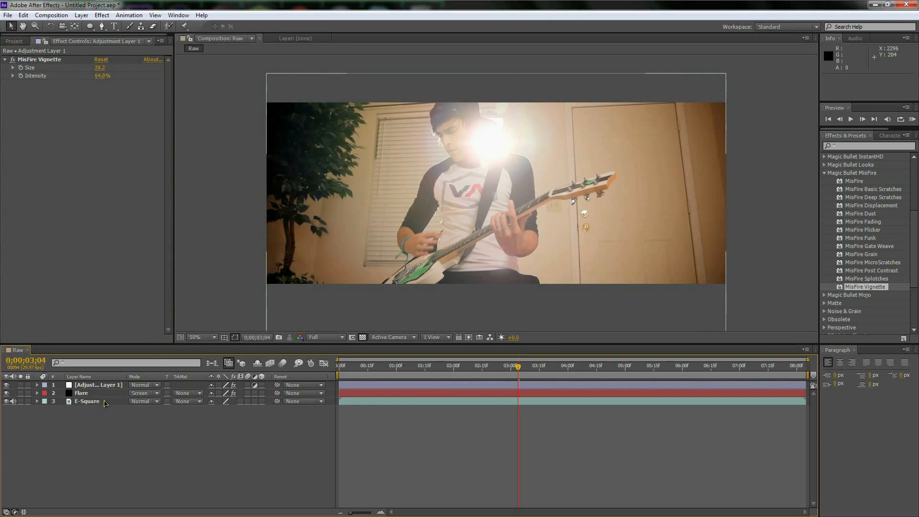
left_click(97, 384)
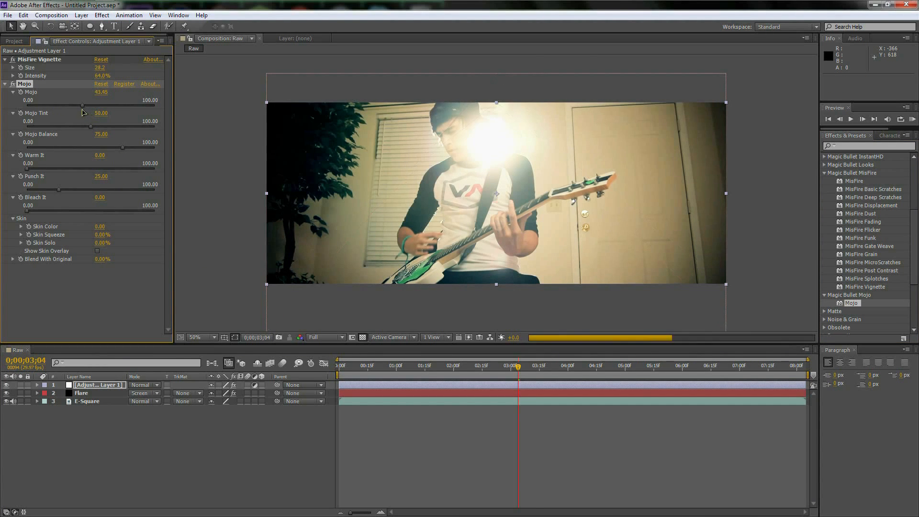
Set Mojo tint to 13.48, balance 76.78, warmth 79.78, punch 19.85, bleach 27.72
left_click_drag(101, 112, 32, 113)
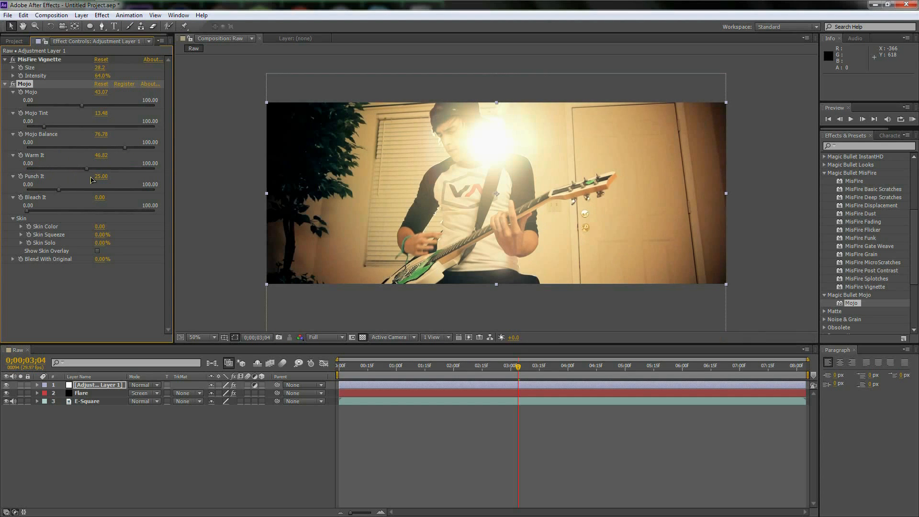
left_click_drag(75, 163, 150, 163)
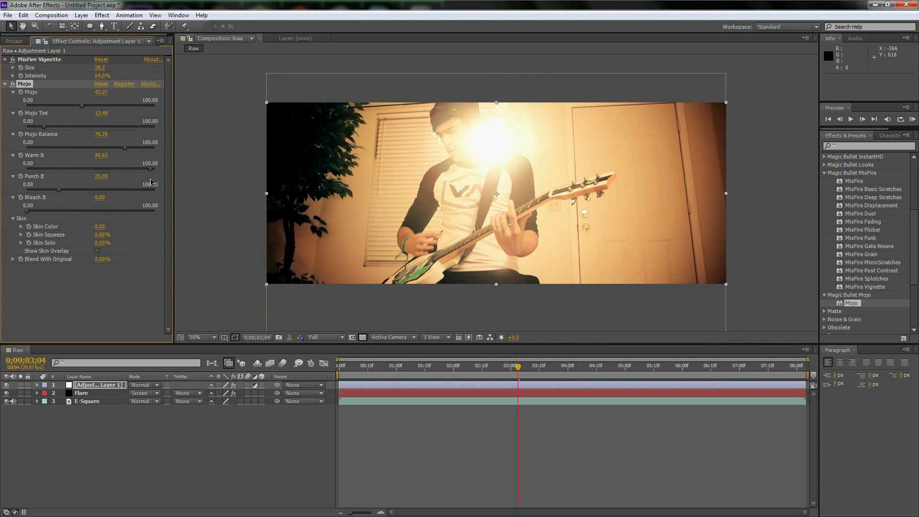
left_click_drag(152, 156, 128, 155)
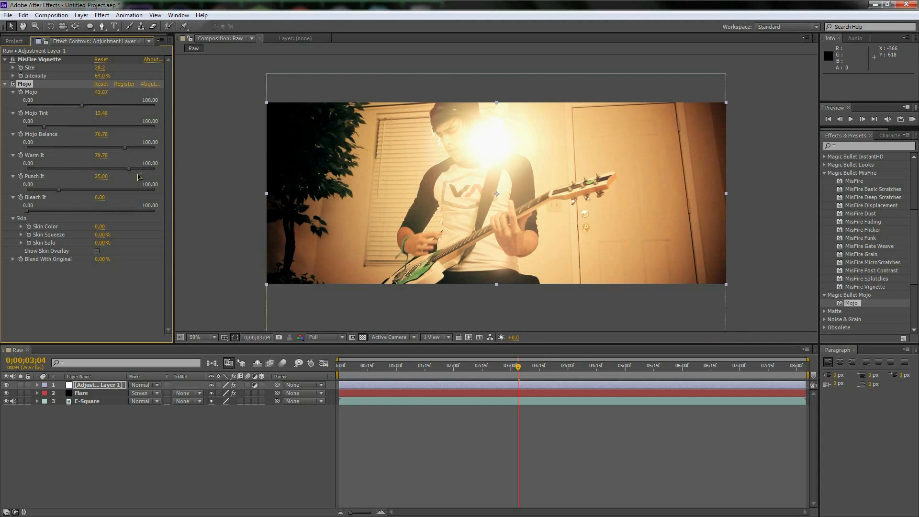
mouse_move(63, 195)
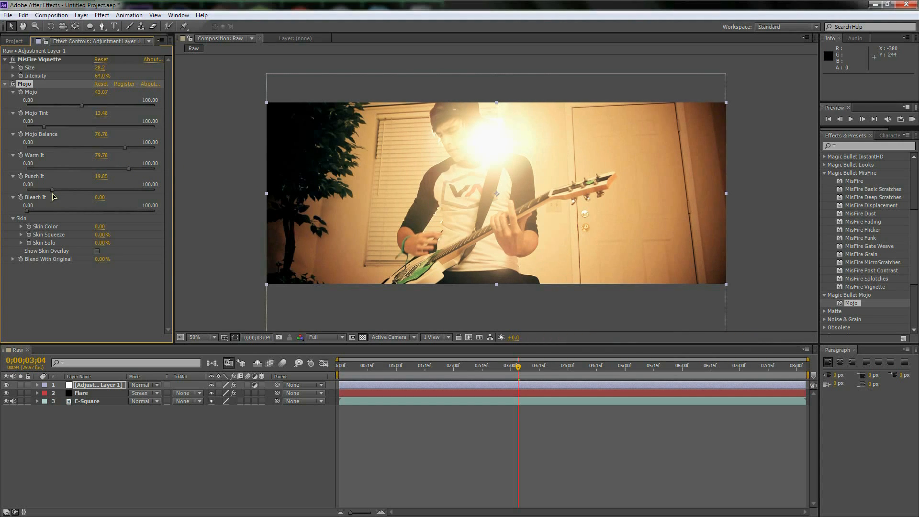
mouse_move(298, 155)
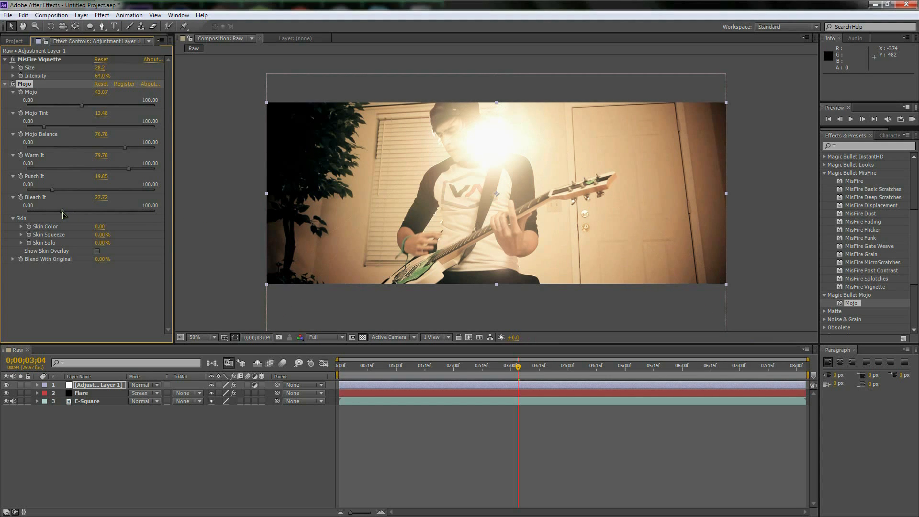
Check the graded frame at full size, refit the preview, and step back a frame
left_click(197, 337)
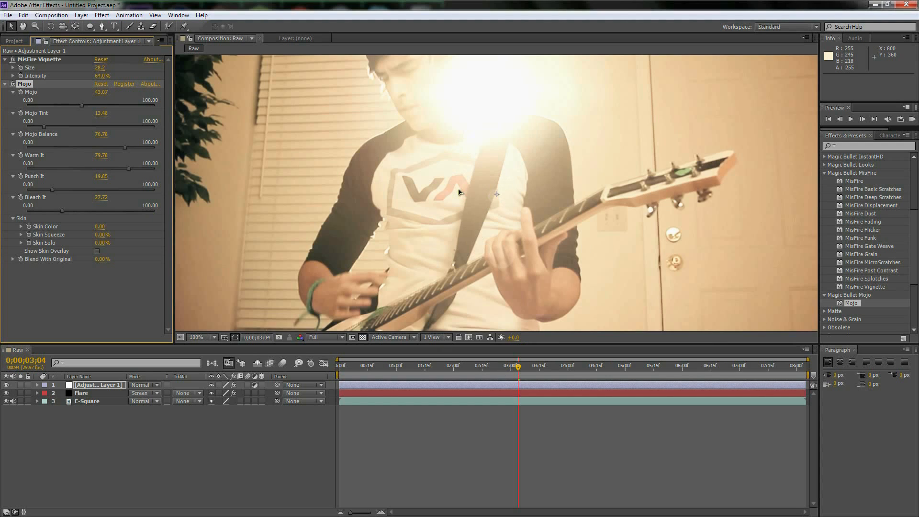
left_click(213, 337)
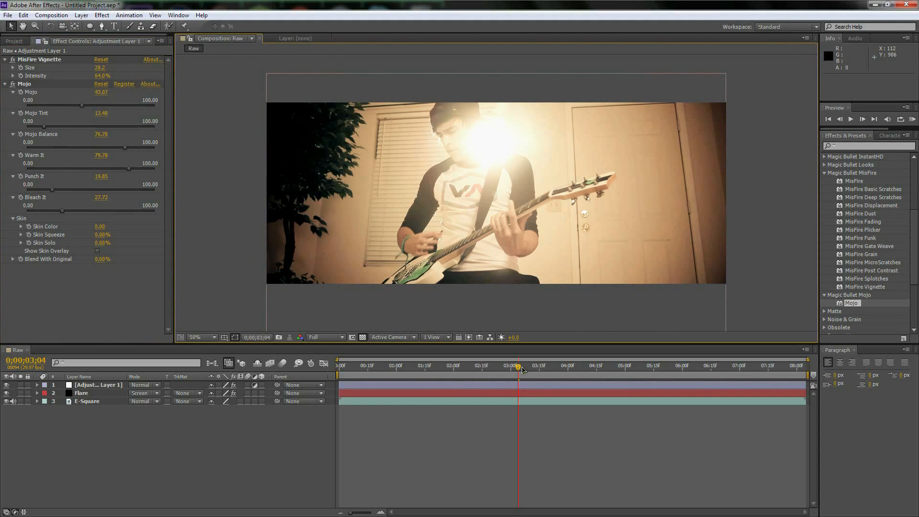
left_click(515, 366)
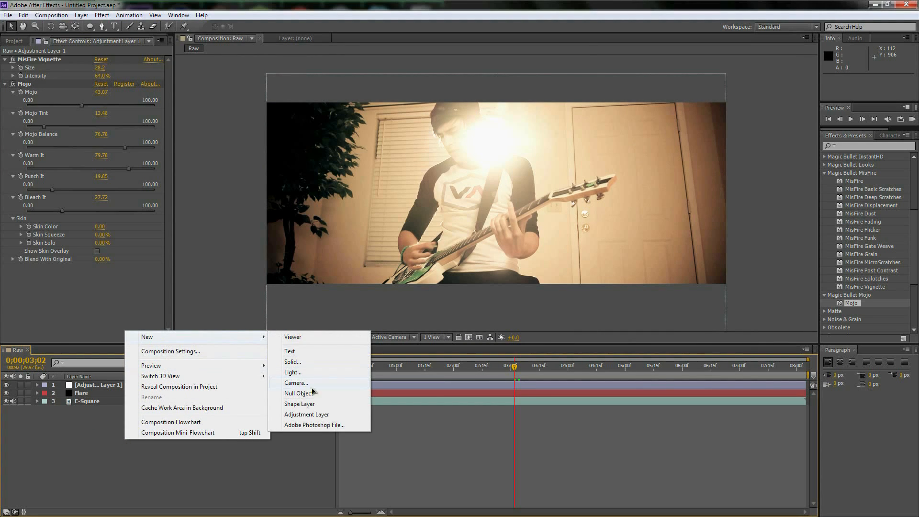
Create an adjustment layer named Blur with Gaussian Blur at 7.4 blurriness
left_click(307, 414)
type("Blu")
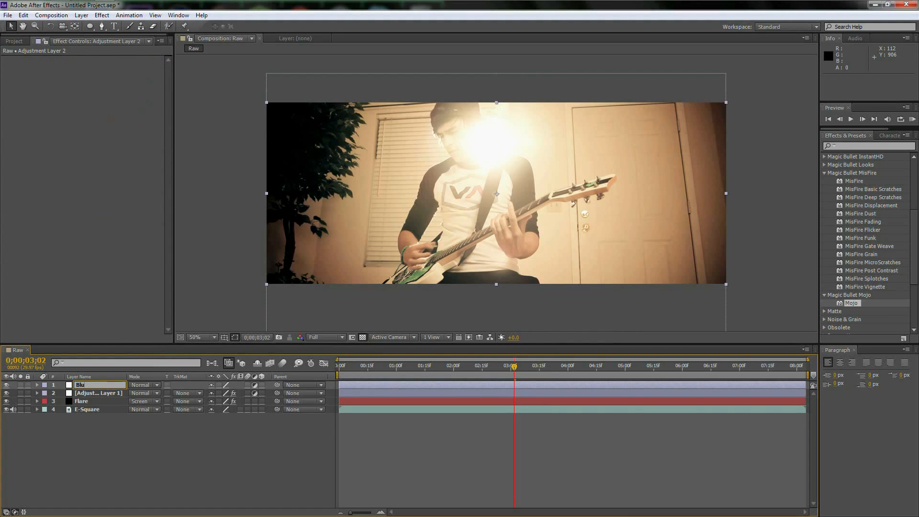
left_click(80, 385)
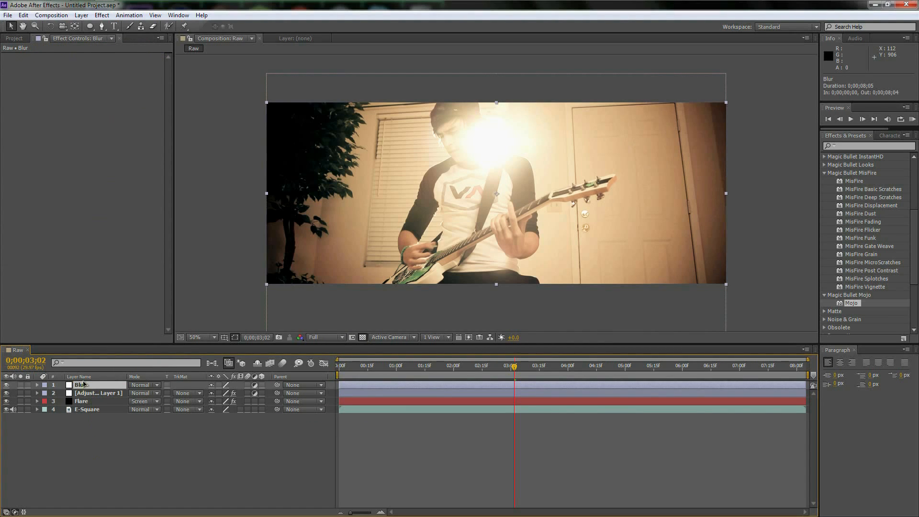
left_click(128, 14)
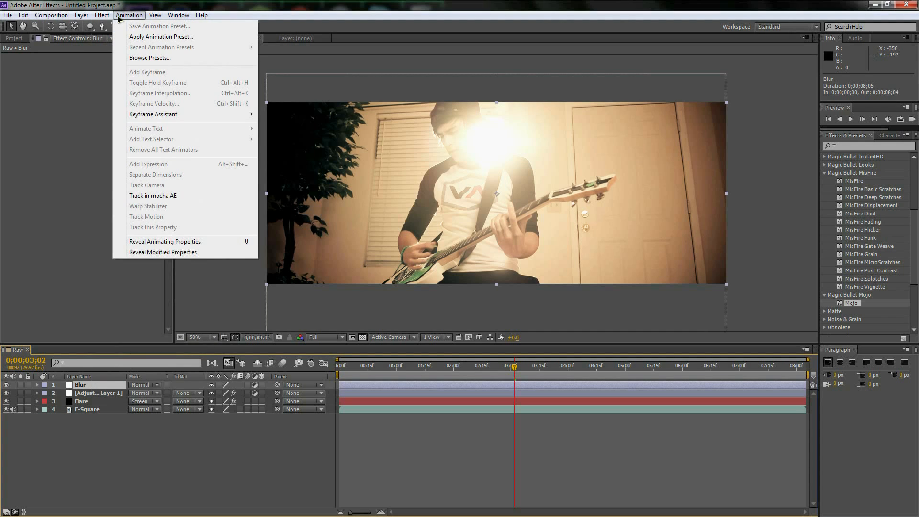
left_click(101, 14)
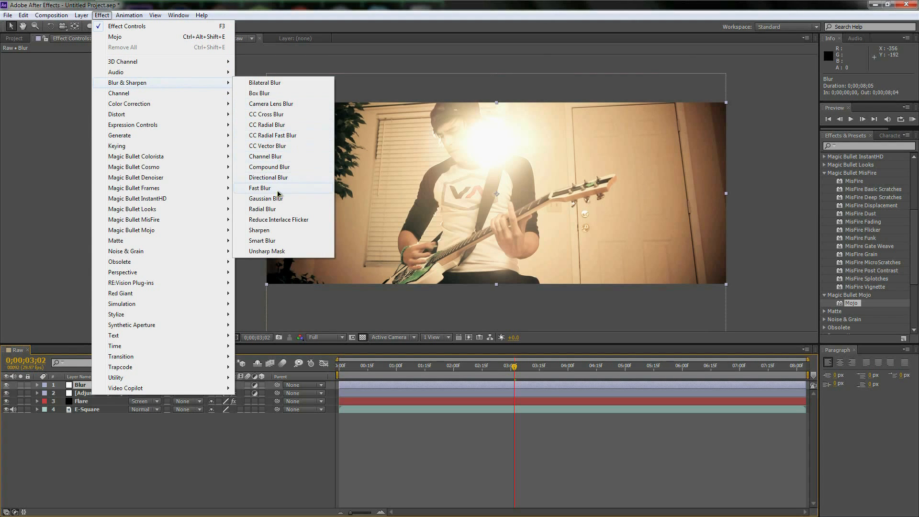
left_click(266, 198)
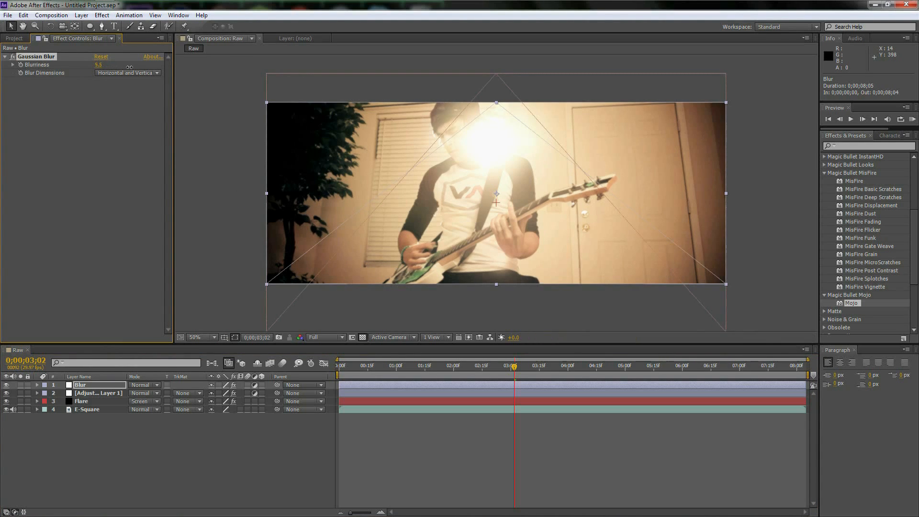
left_click_drag(98, 64, 111, 65)
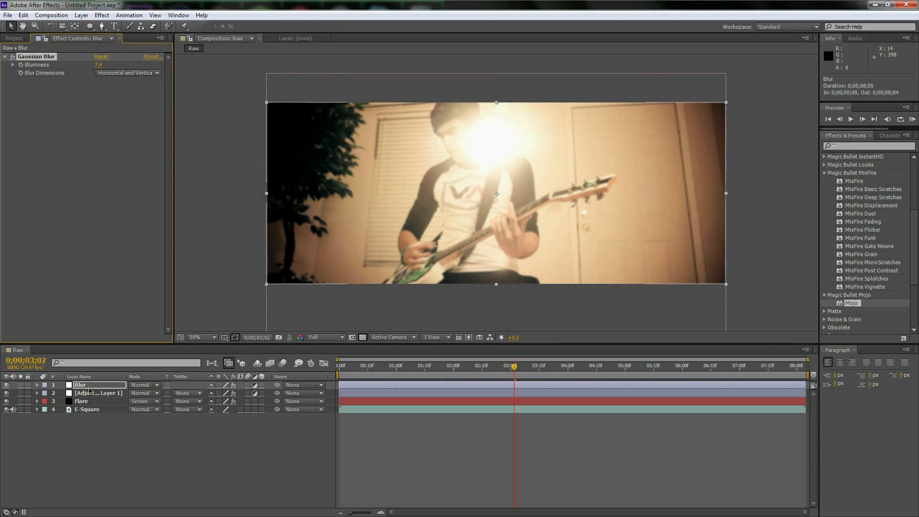
left_click(91, 25)
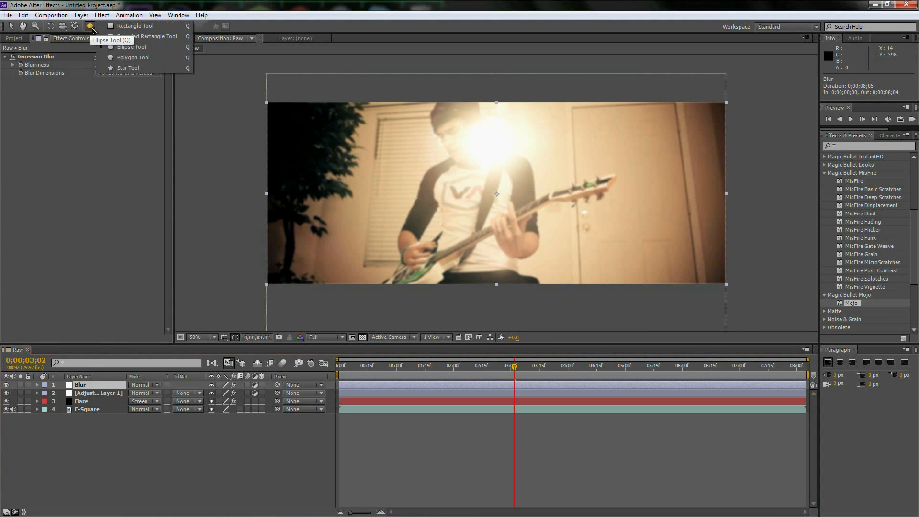
Add an inverted elliptical mask to the Blur layer with 393 px feather
left_click(131, 47)
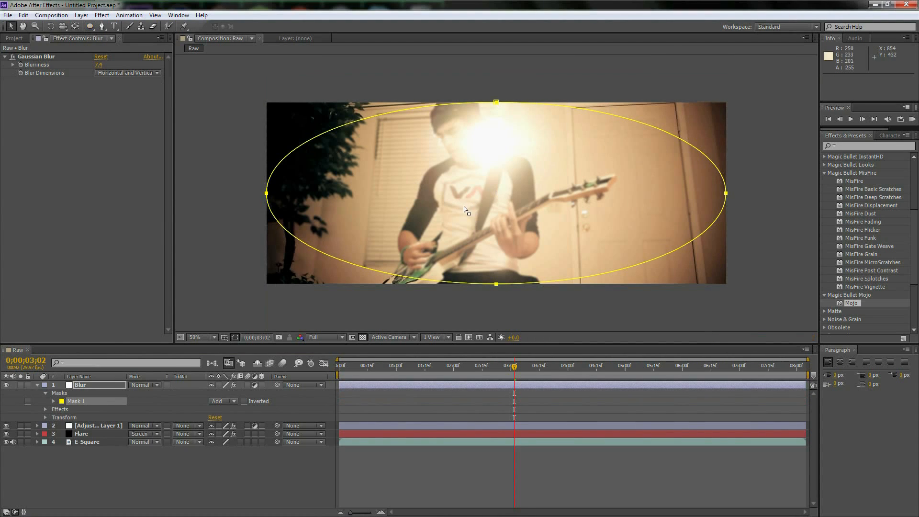
left_click(244, 402)
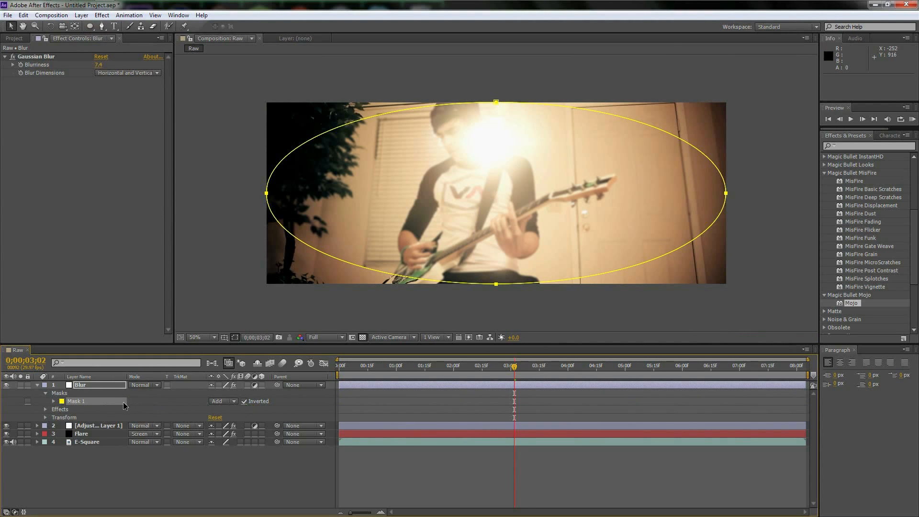
left_click(53, 401)
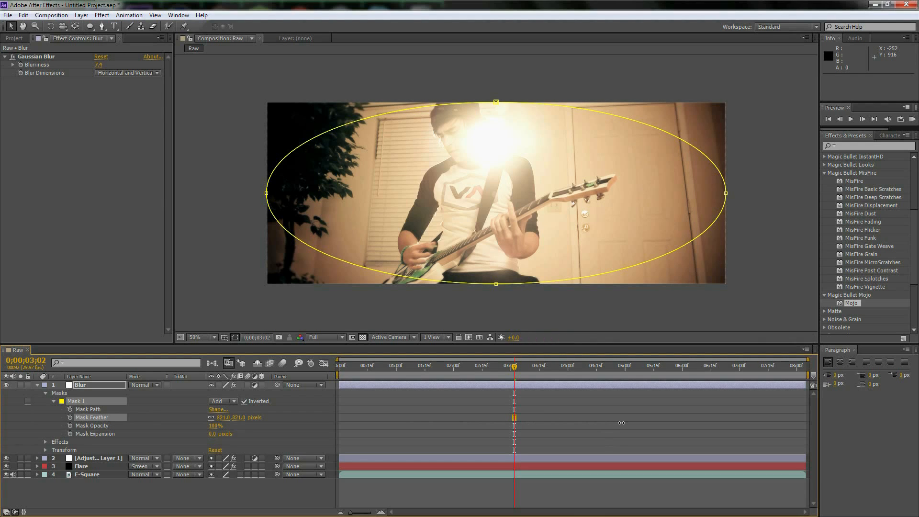
mouse_move(520, 170)
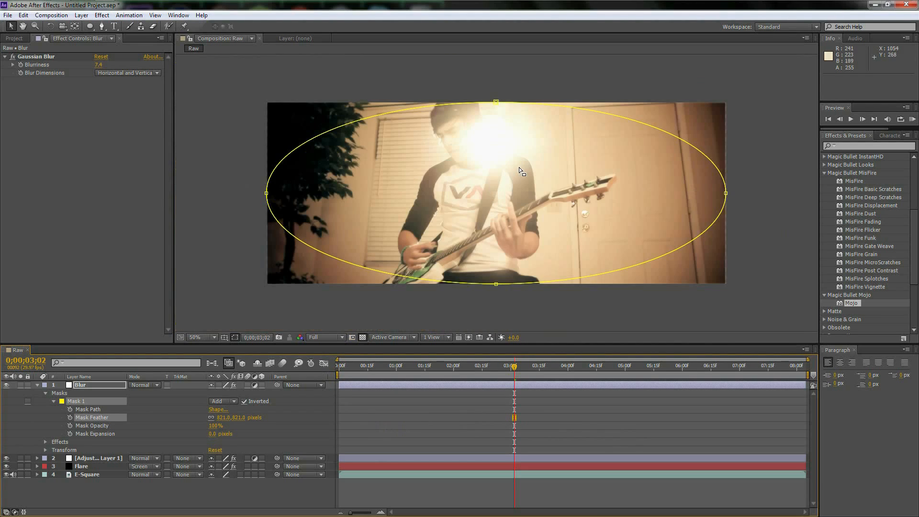
mouse_move(364, 212)
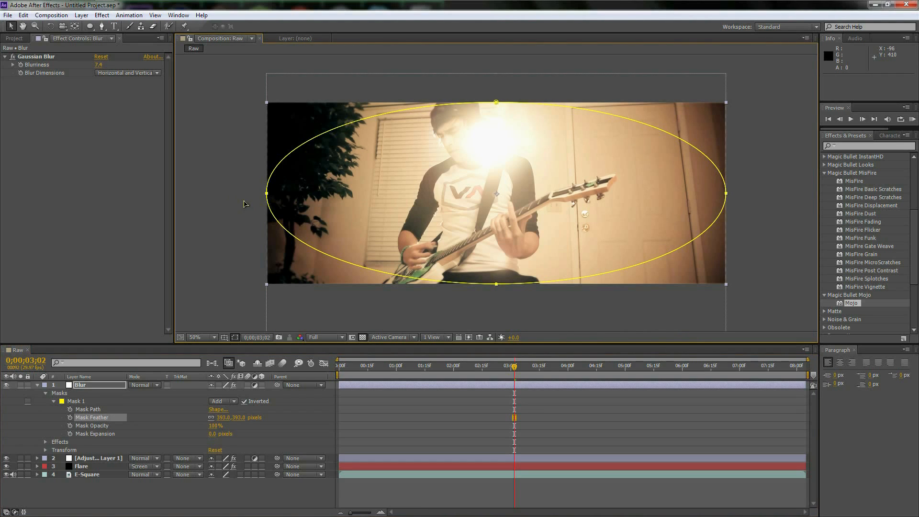
left_click(76, 401)
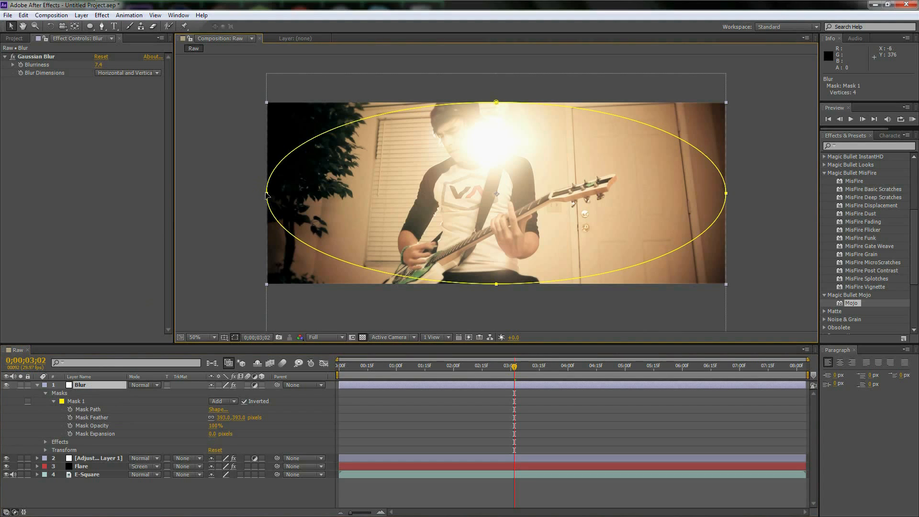
Drag Mask 1's vertices into a narrower, taller oval centred on the guitarist
left_click_drag(267, 193, 339, 194)
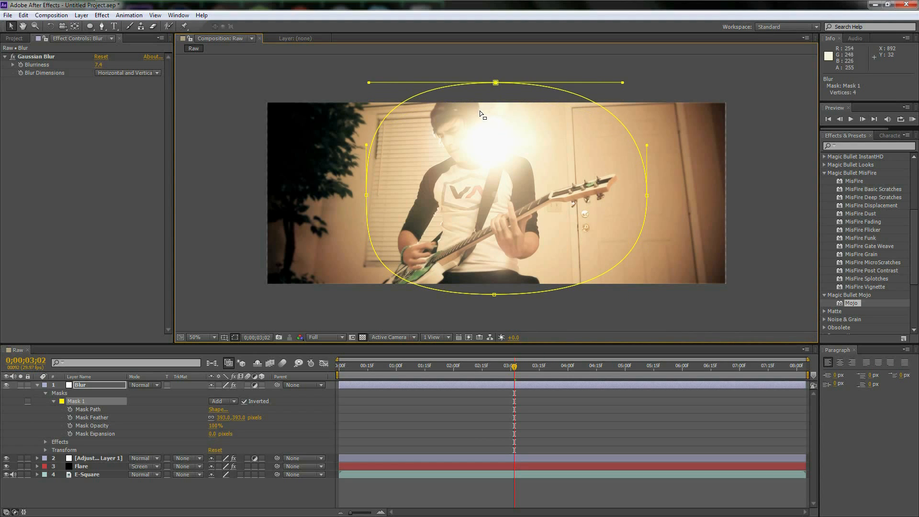
mouse_move(387, 201)
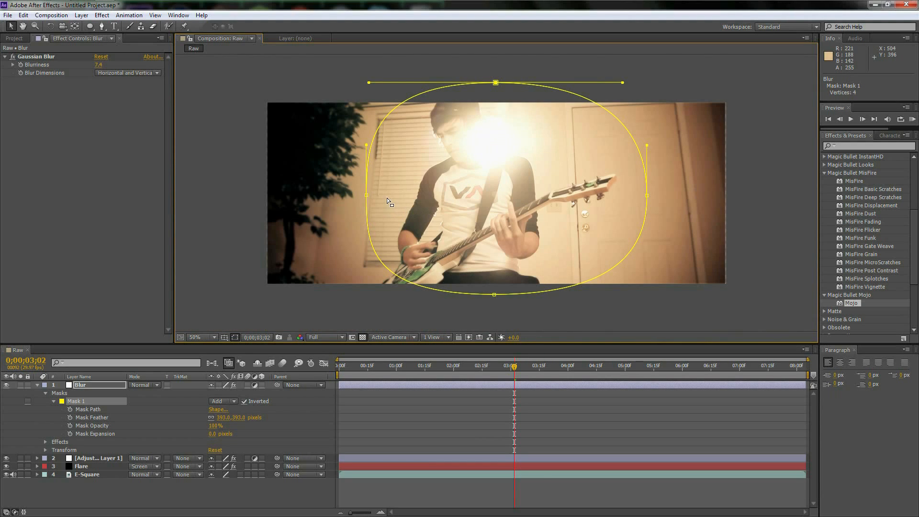
mouse_move(321, 317)
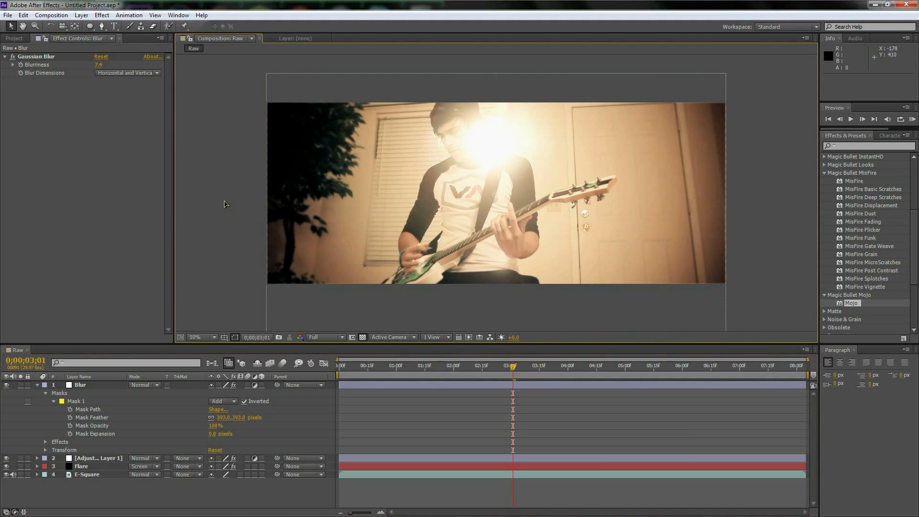
Collapse the Blur layer's properties in the Timeline to show the four-layer stack
left_click(37, 385)
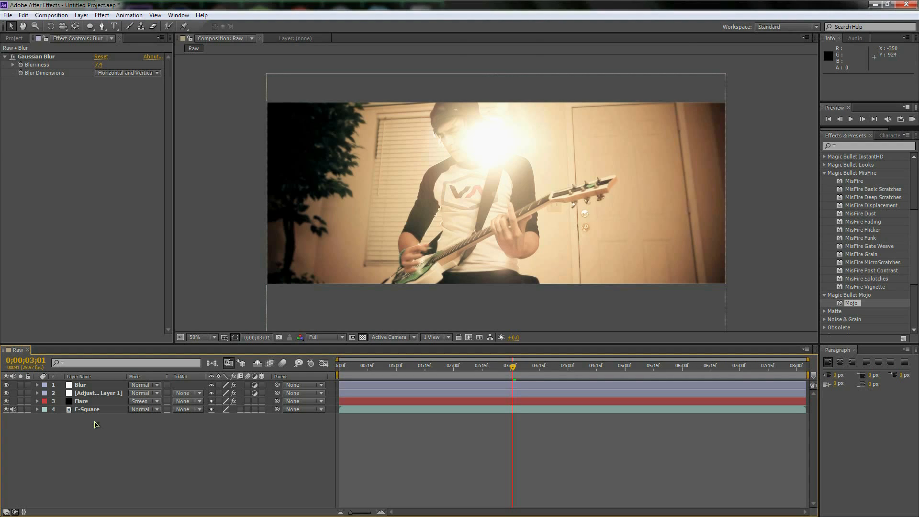
mouse_move(238, 183)
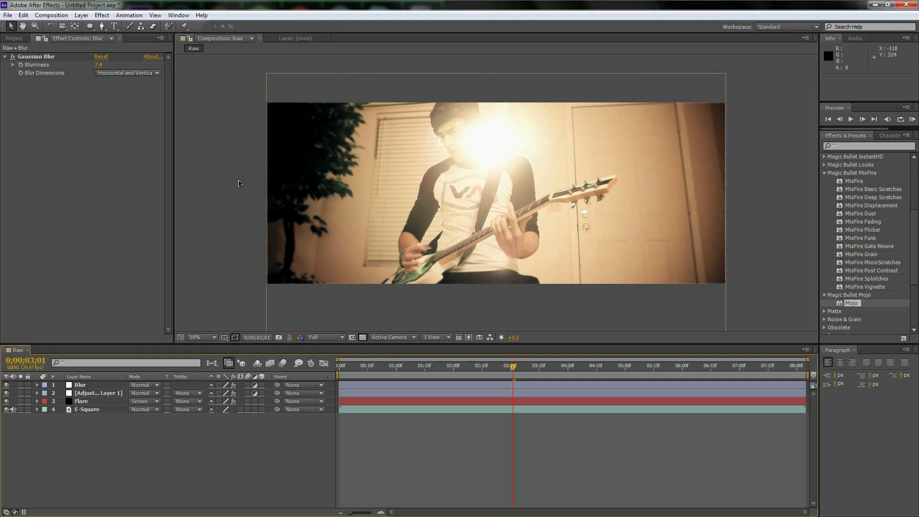